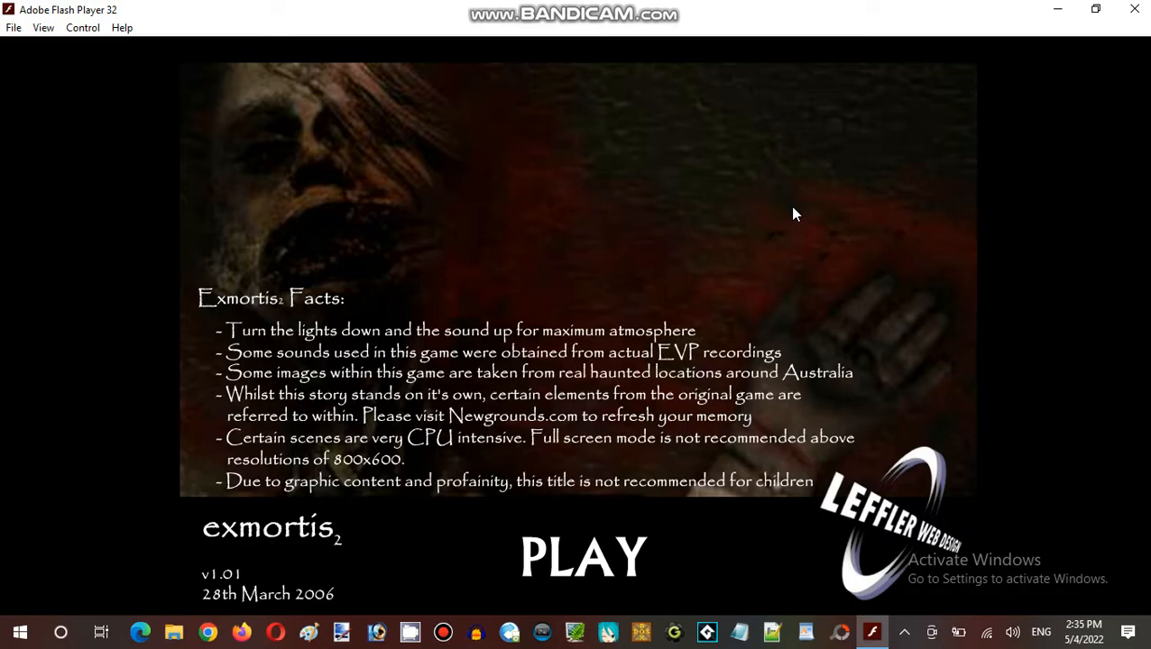
mouse_move(553, 237)
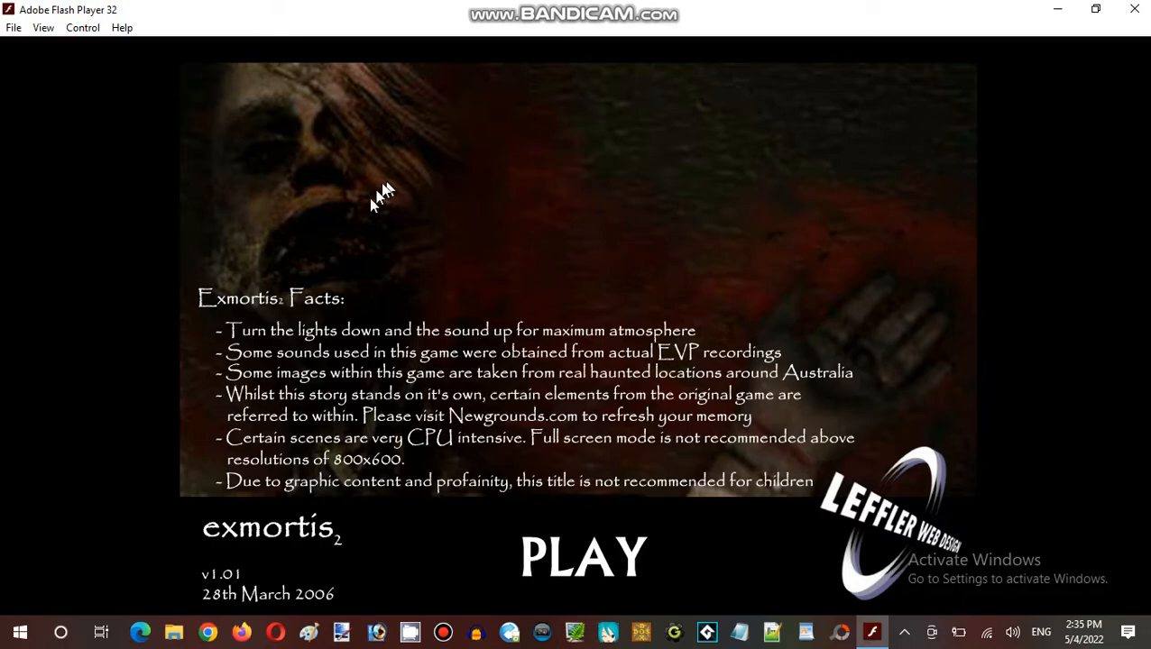
mouse_move(534, 268)
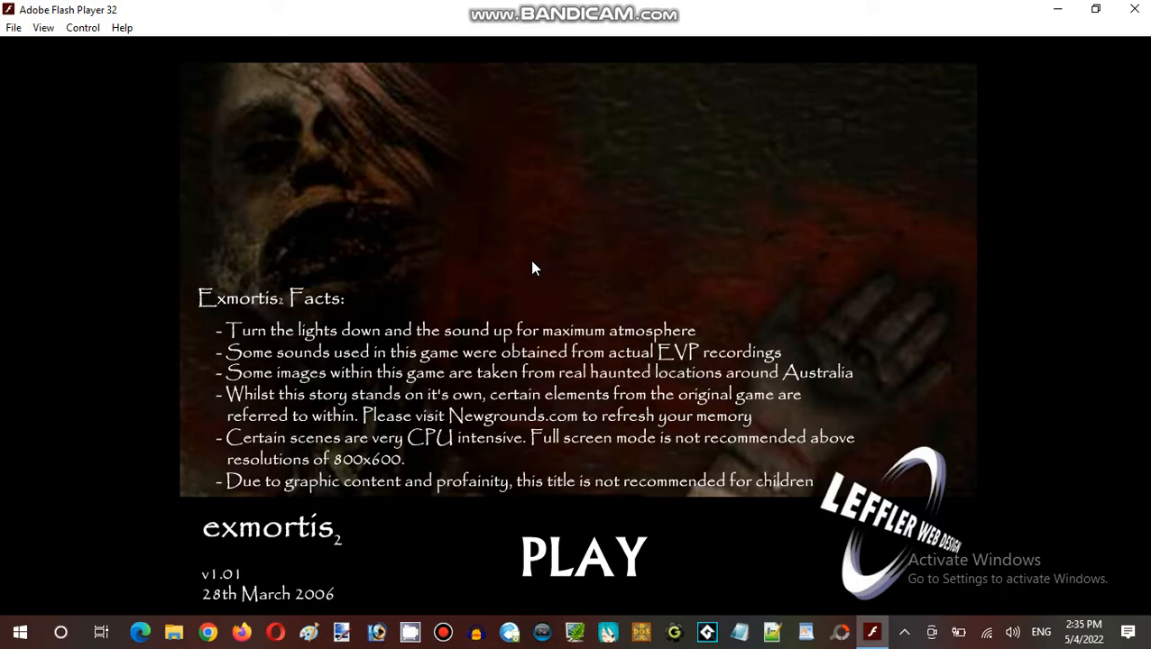
mouse_move(546, 267)
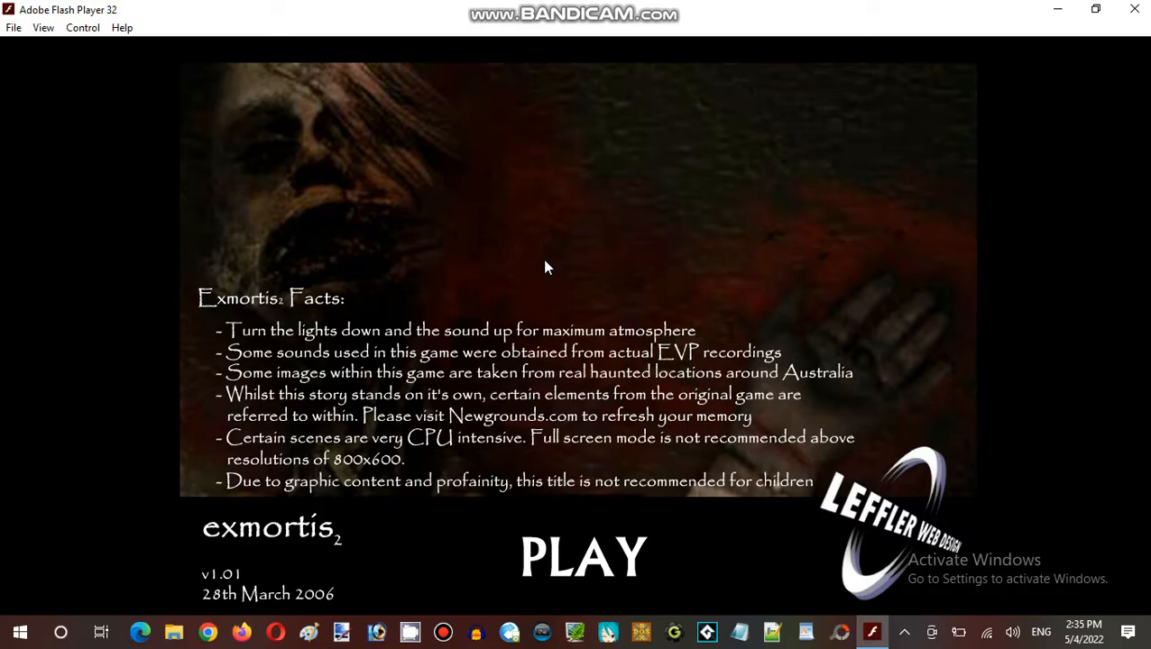
mouse_move(778, 236)
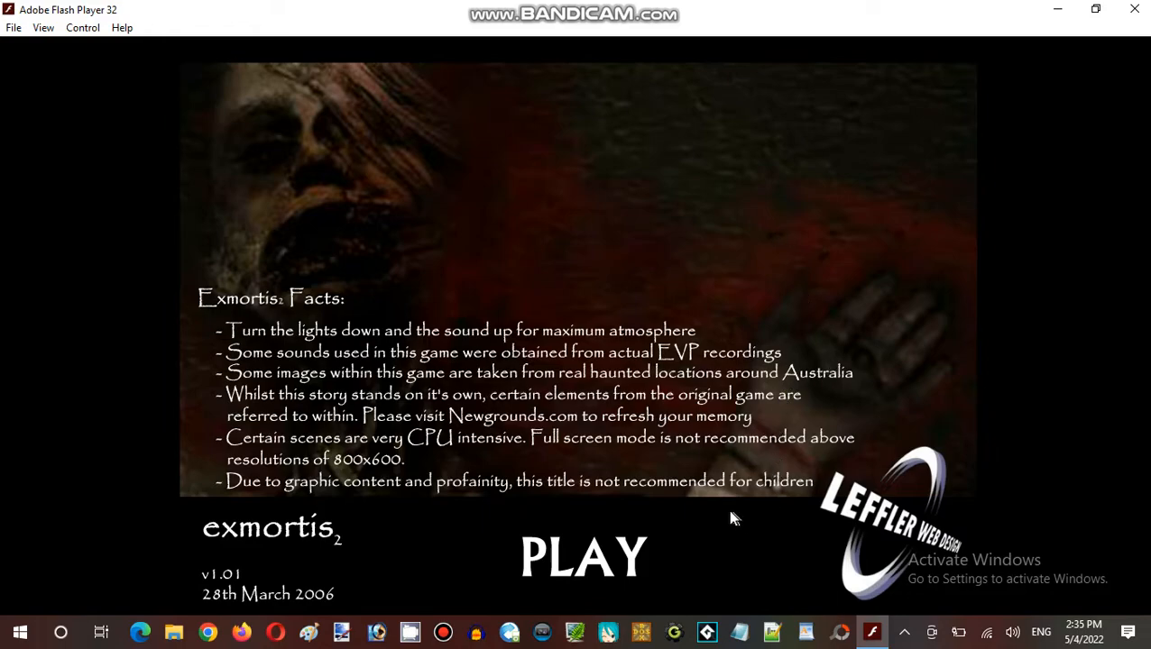
mouse_move(755, 485)
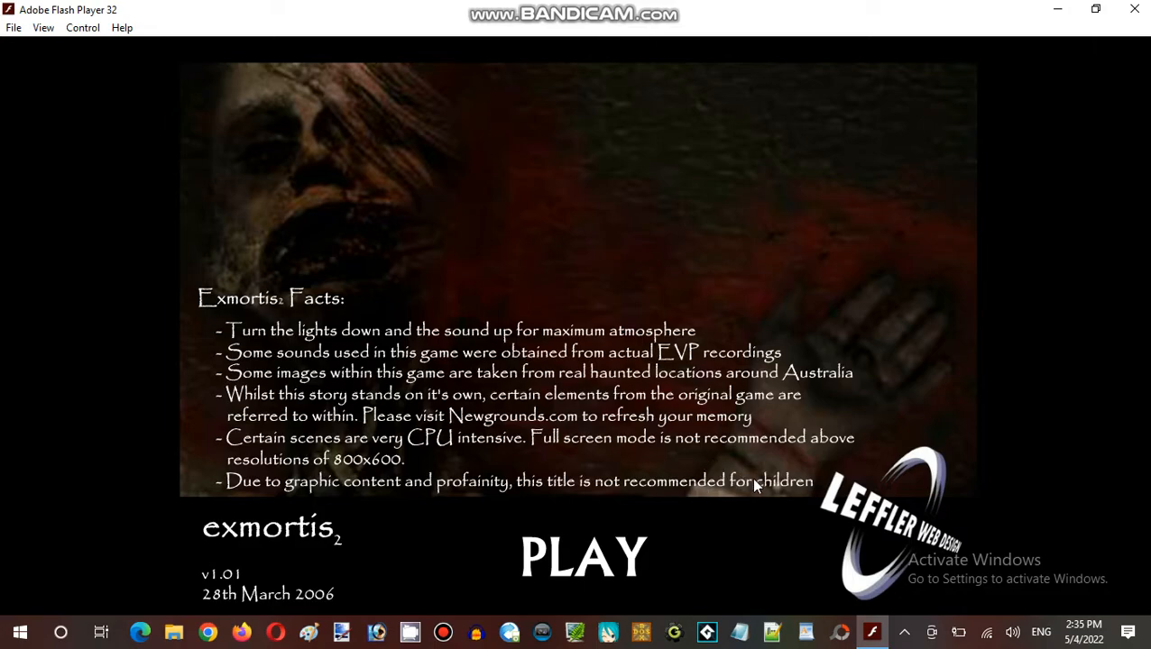
mouse_move(728, 503)
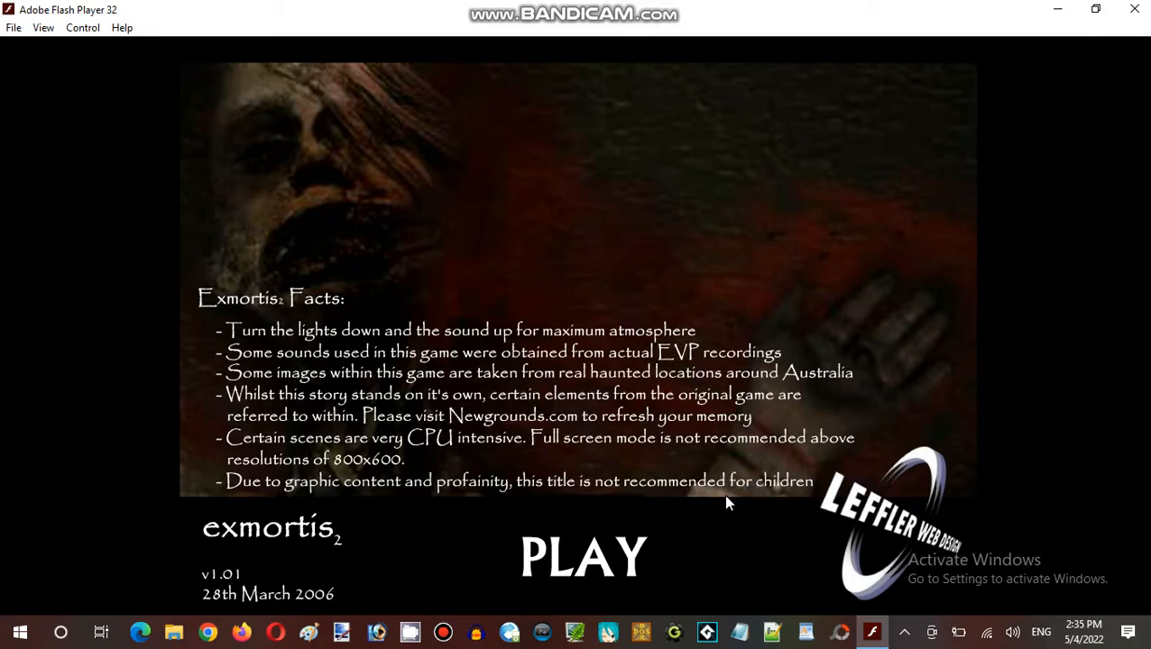
mouse_move(723, 521)
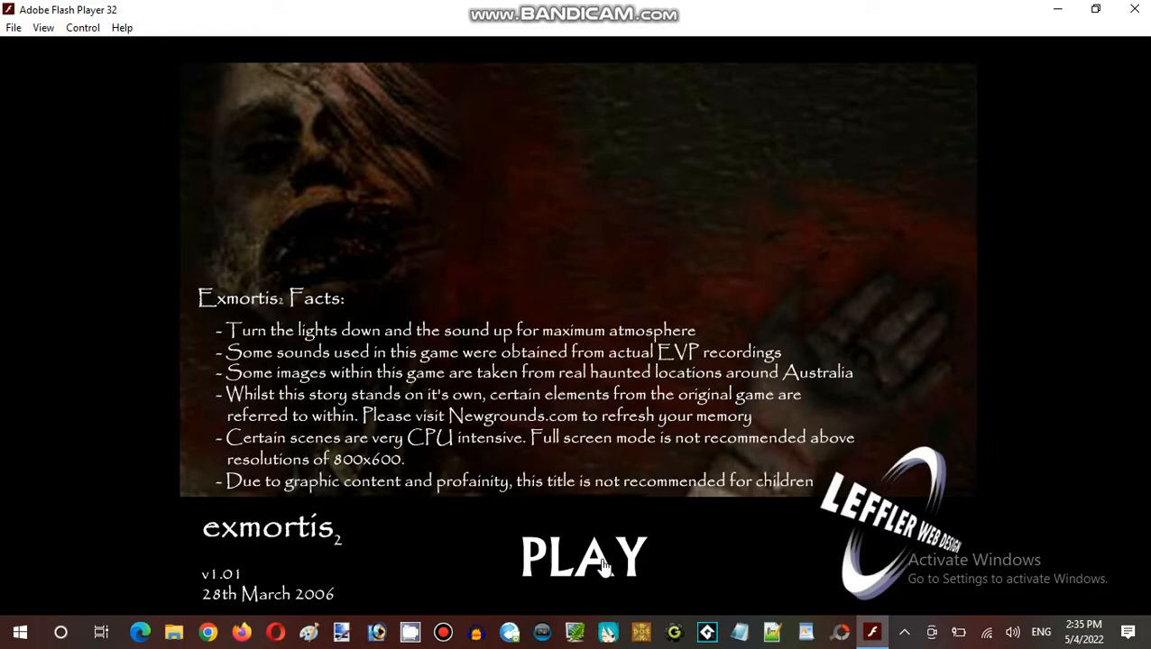
Start Exmortis 2 from the title screen to begin the intro credits
click(584, 552)
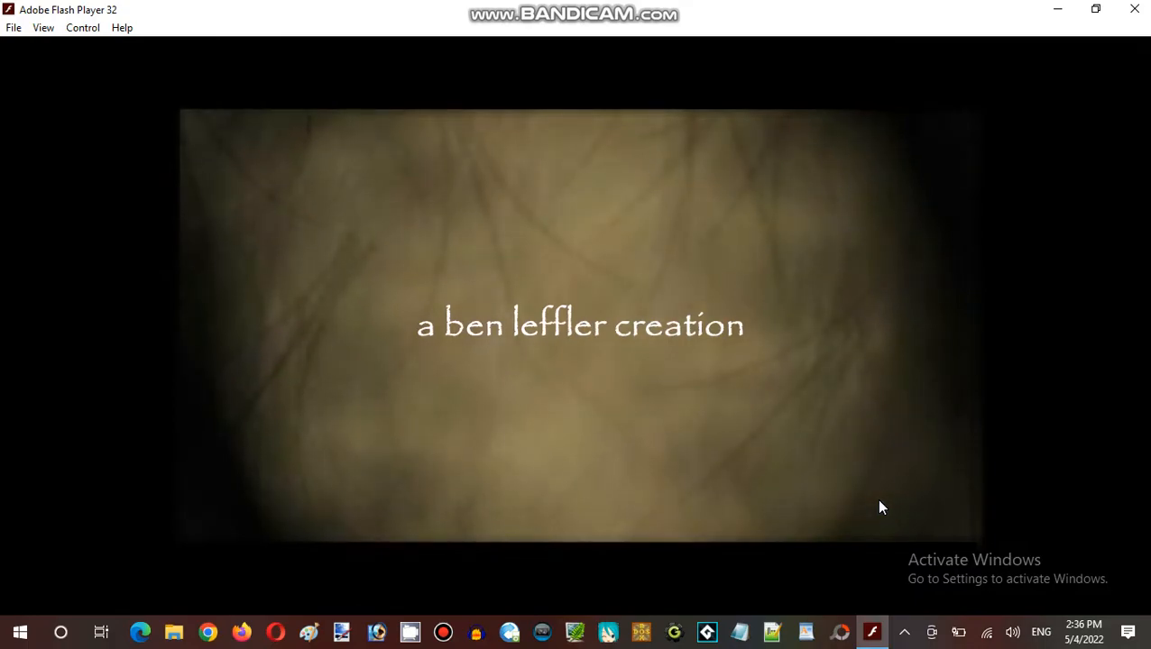
mouse_move(556, 362)
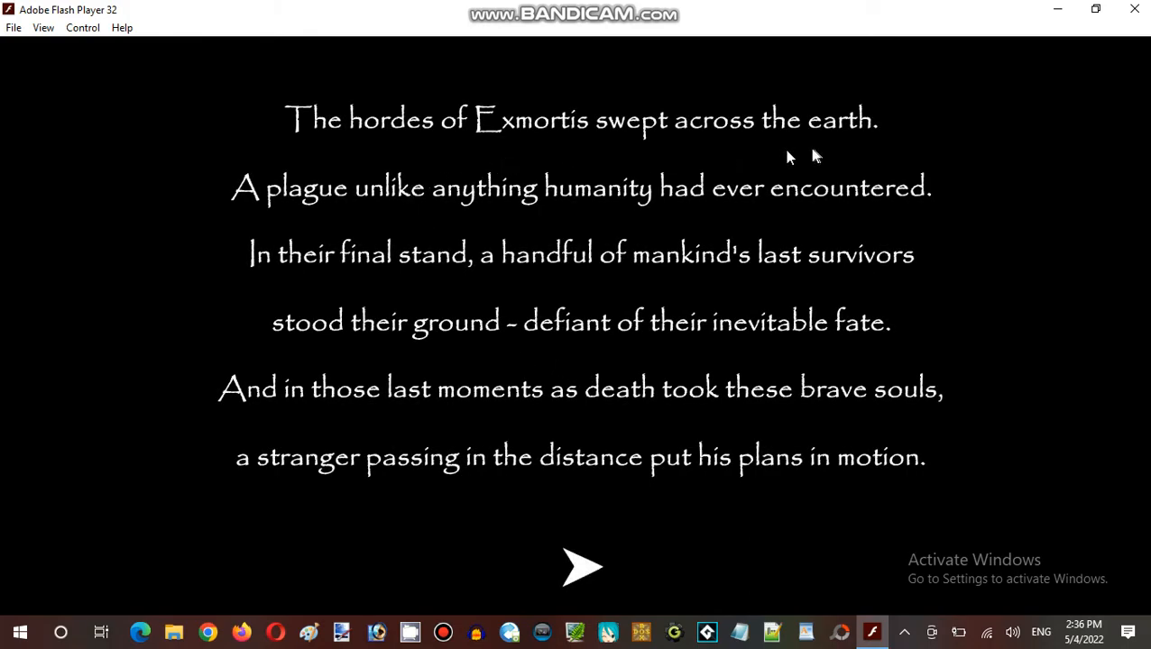
mouse_move(447, 218)
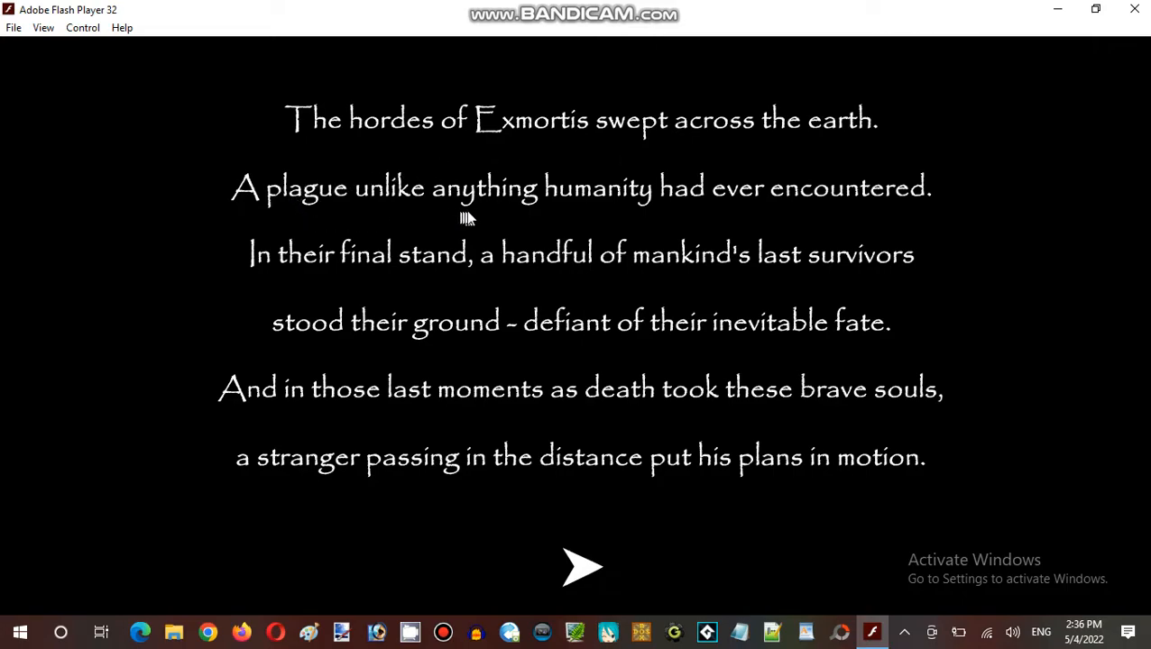
mouse_move(745, 221)
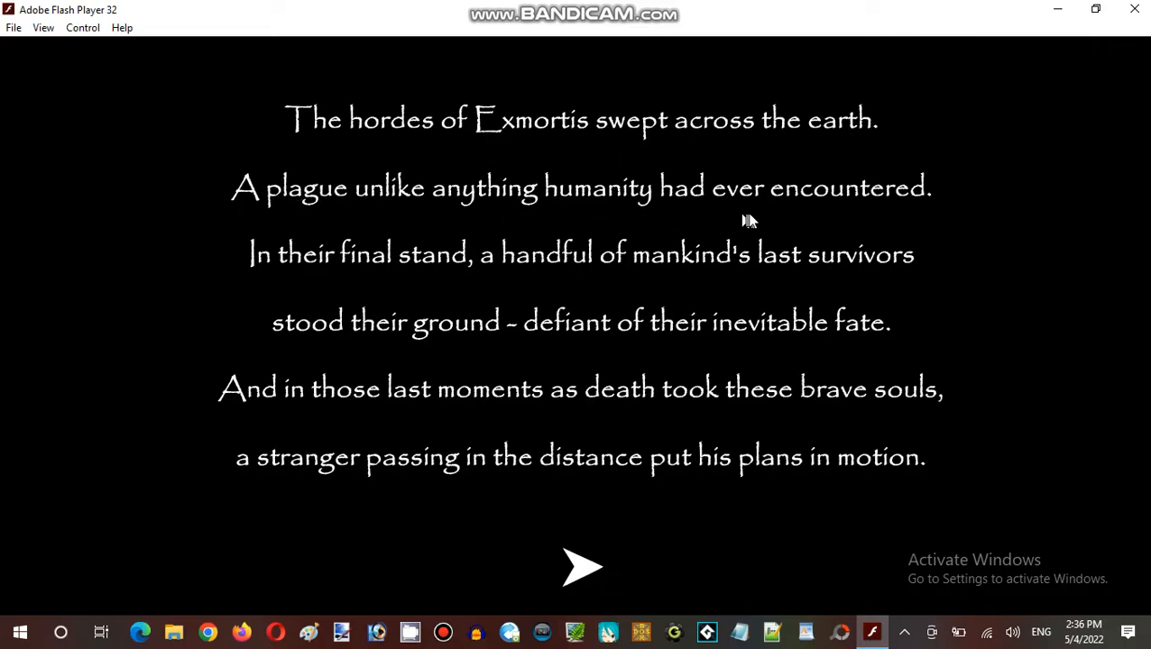
mouse_move(307, 283)
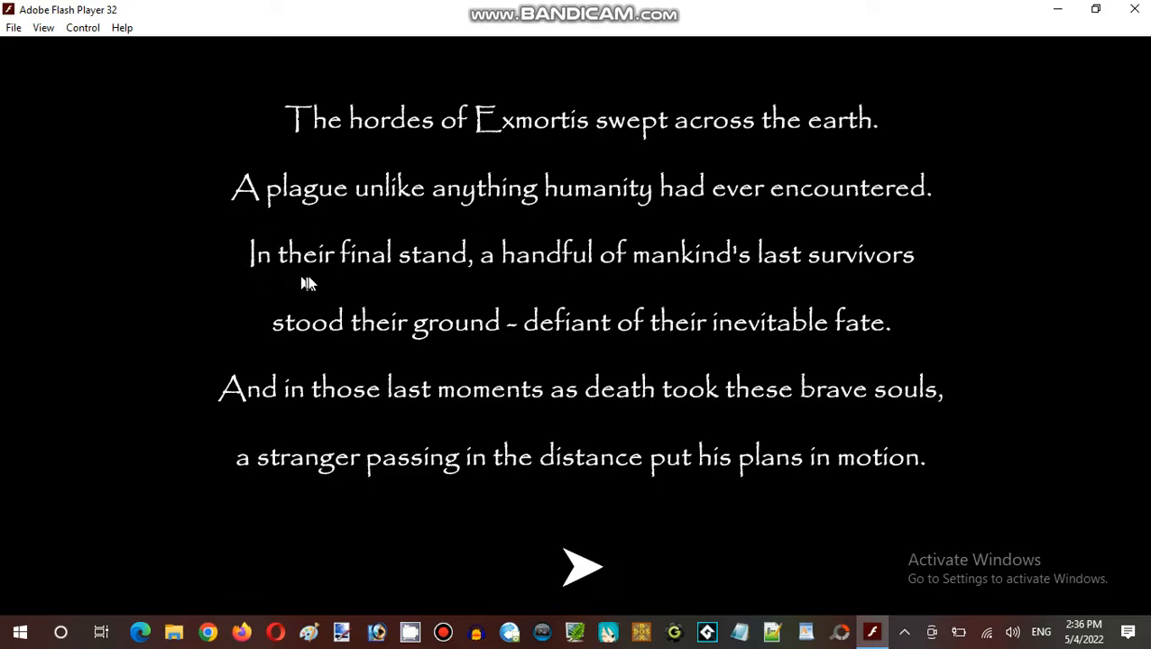
mouse_move(582, 282)
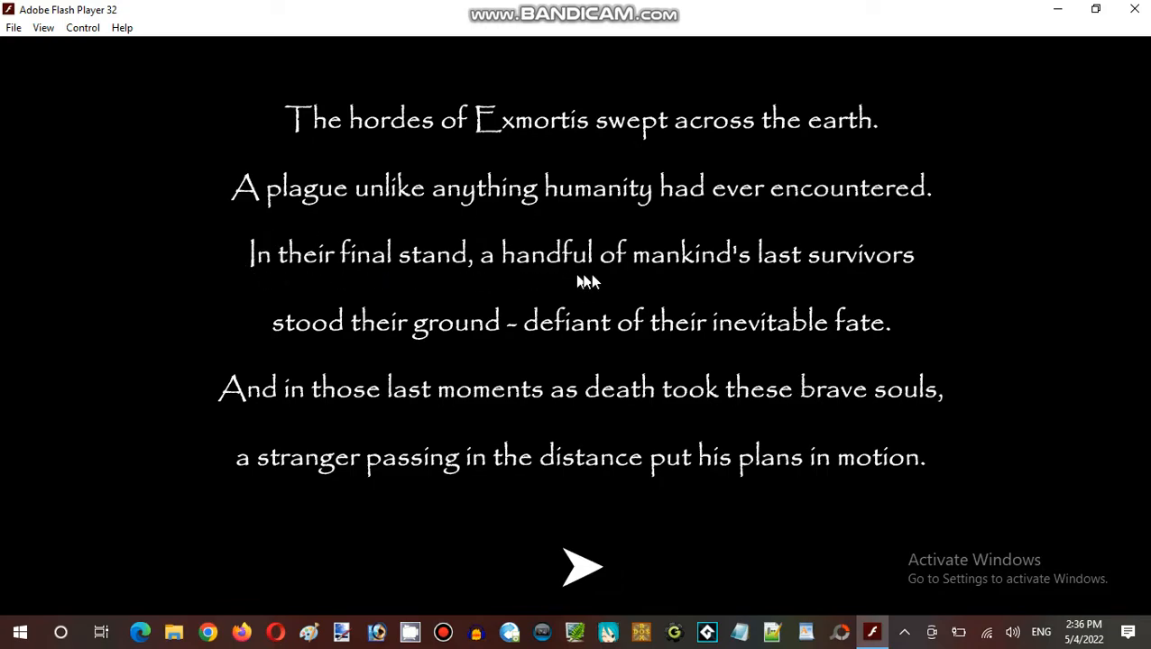
mouse_move(357, 311)
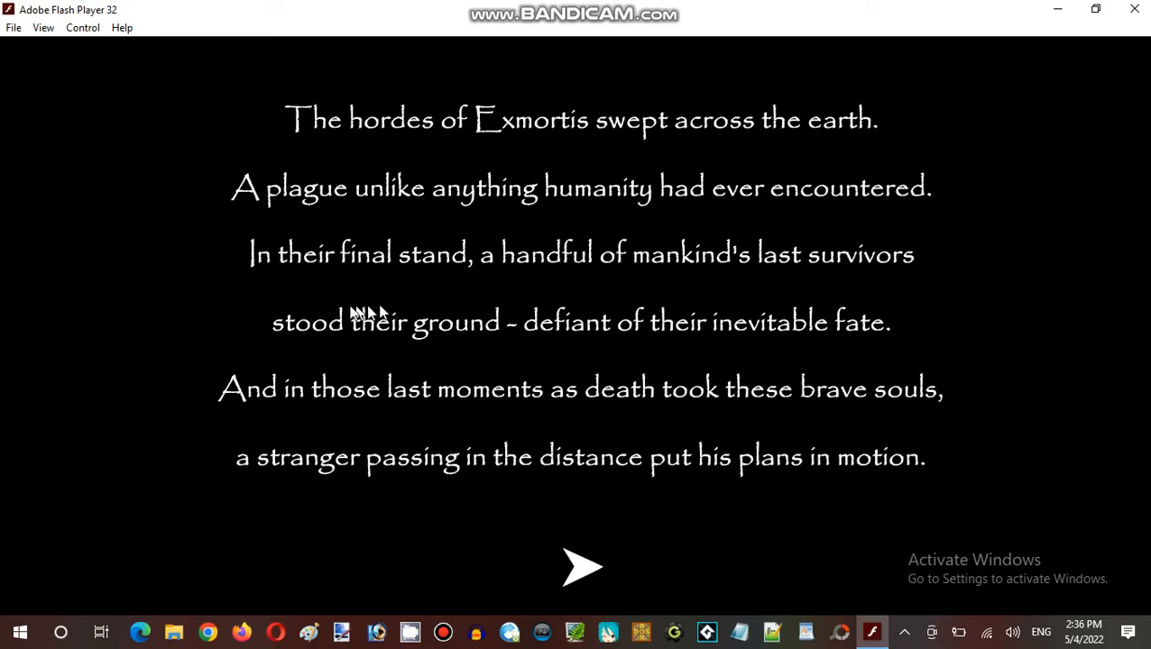
mouse_move(497, 357)
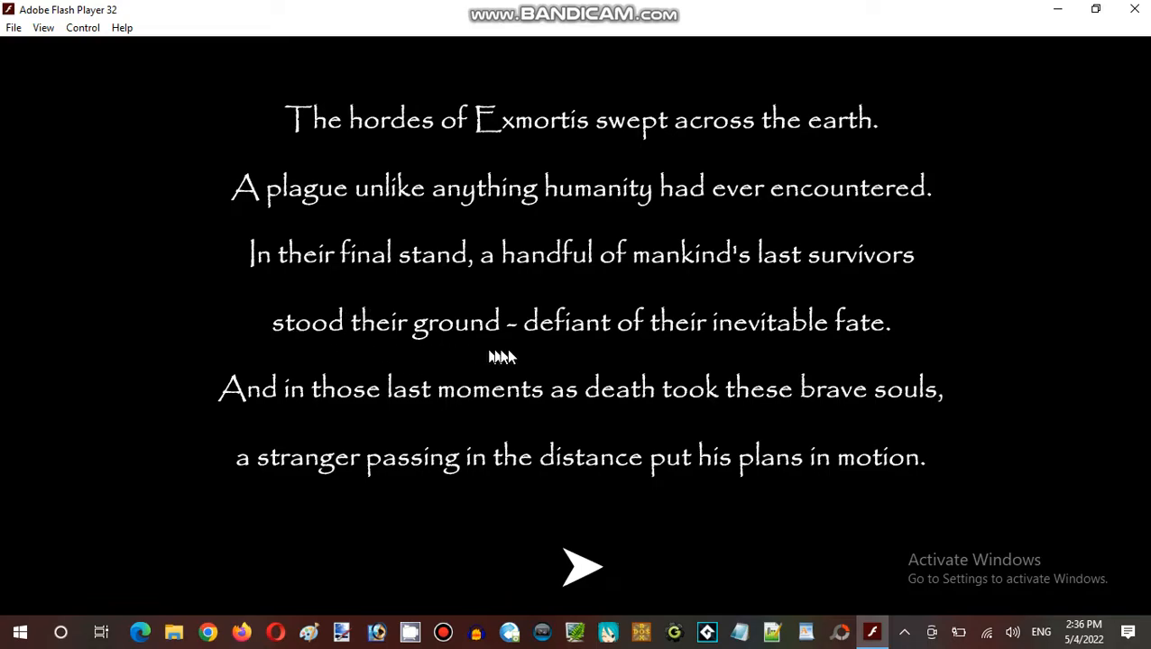
mouse_move(713, 363)
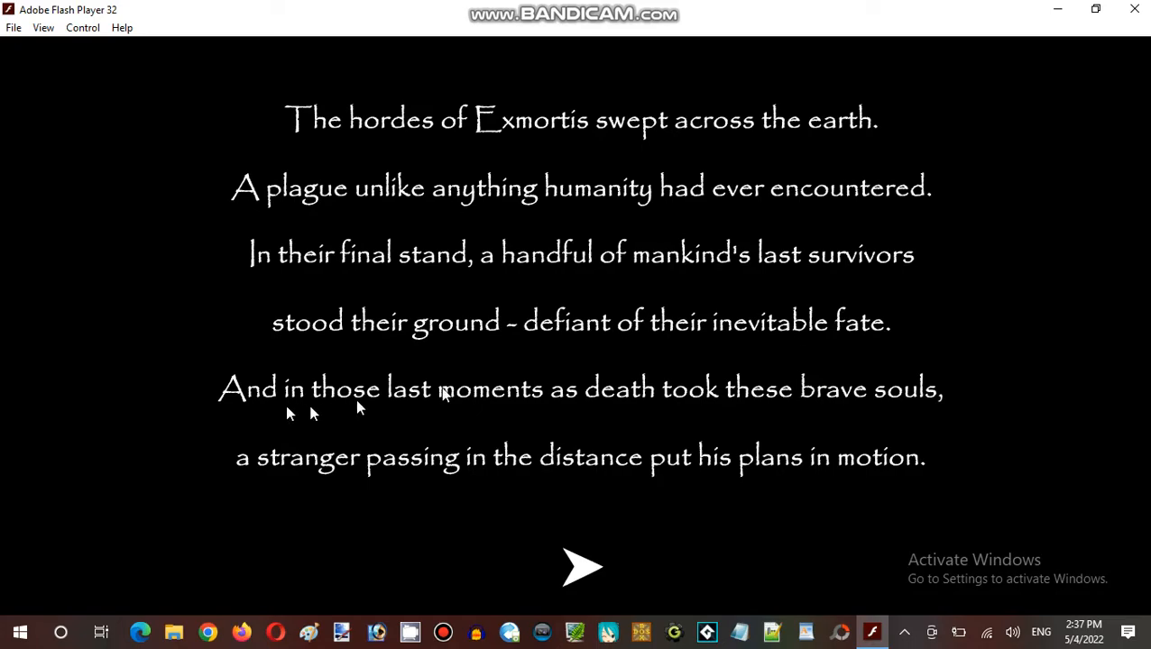
mouse_move(473, 434)
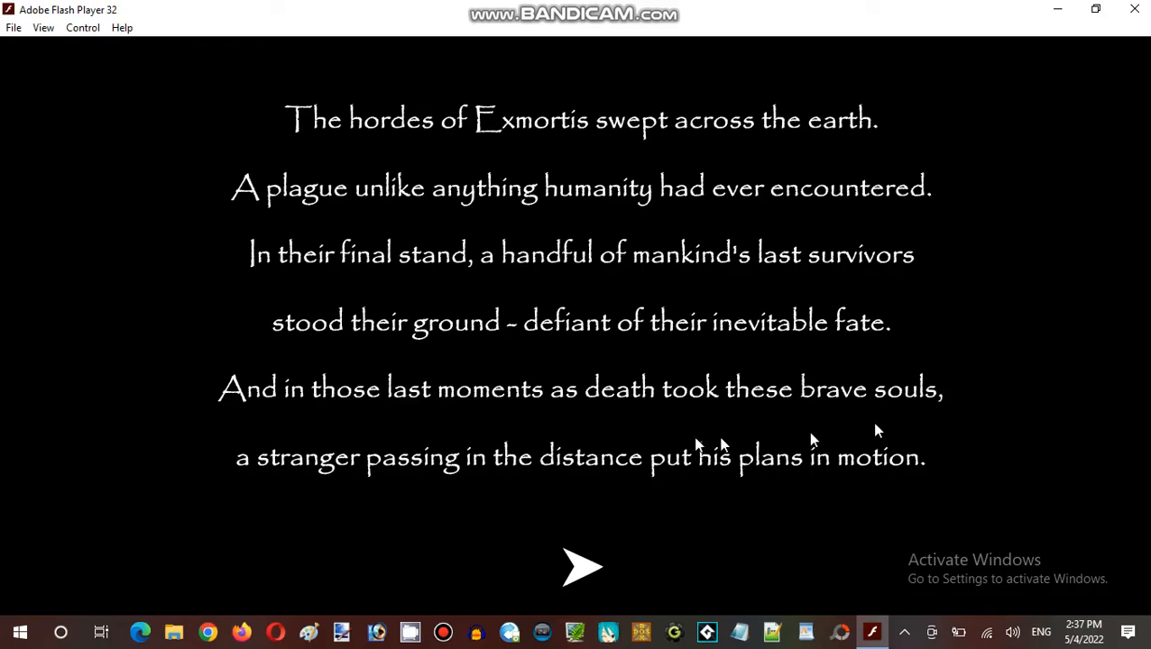
mouse_move(494, 493)
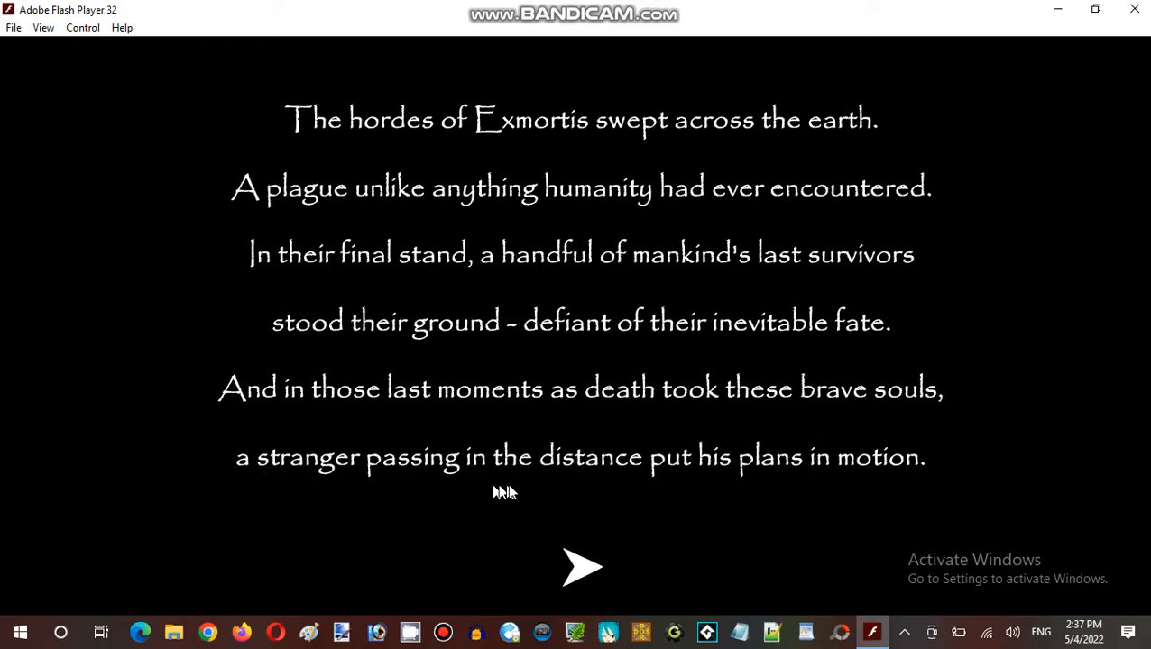
mouse_move(828, 486)
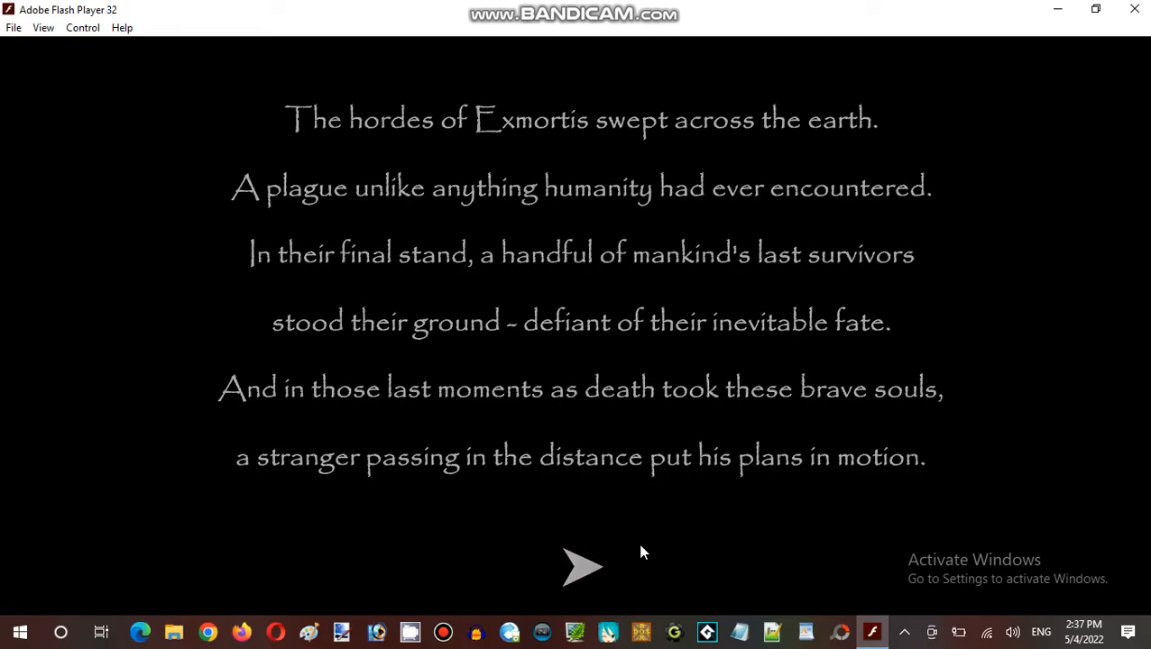
Skip past the story text and look around the Rendevous Point church exterior
click(580, 569)
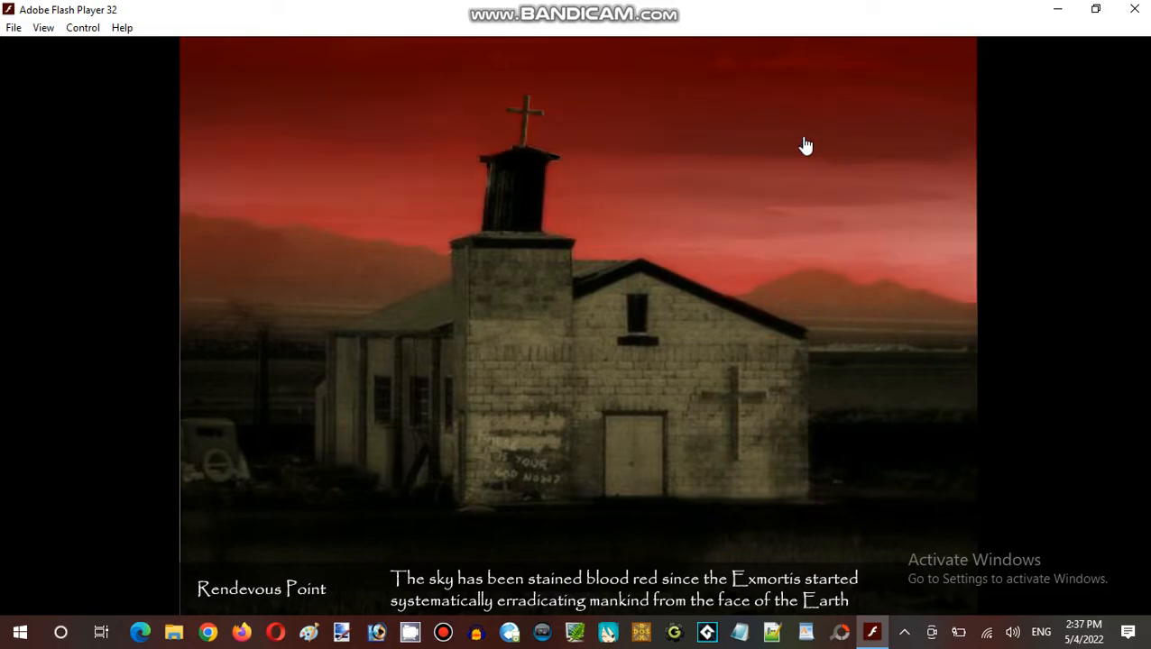
click(530, 127)
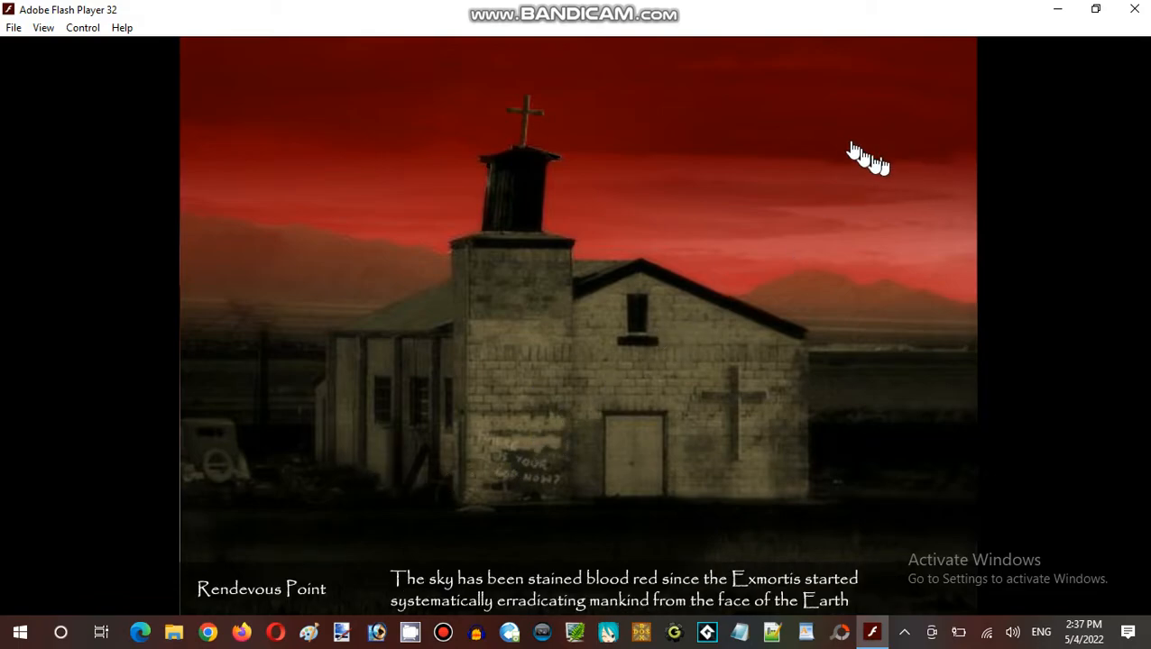
mouse_move(921, 200)
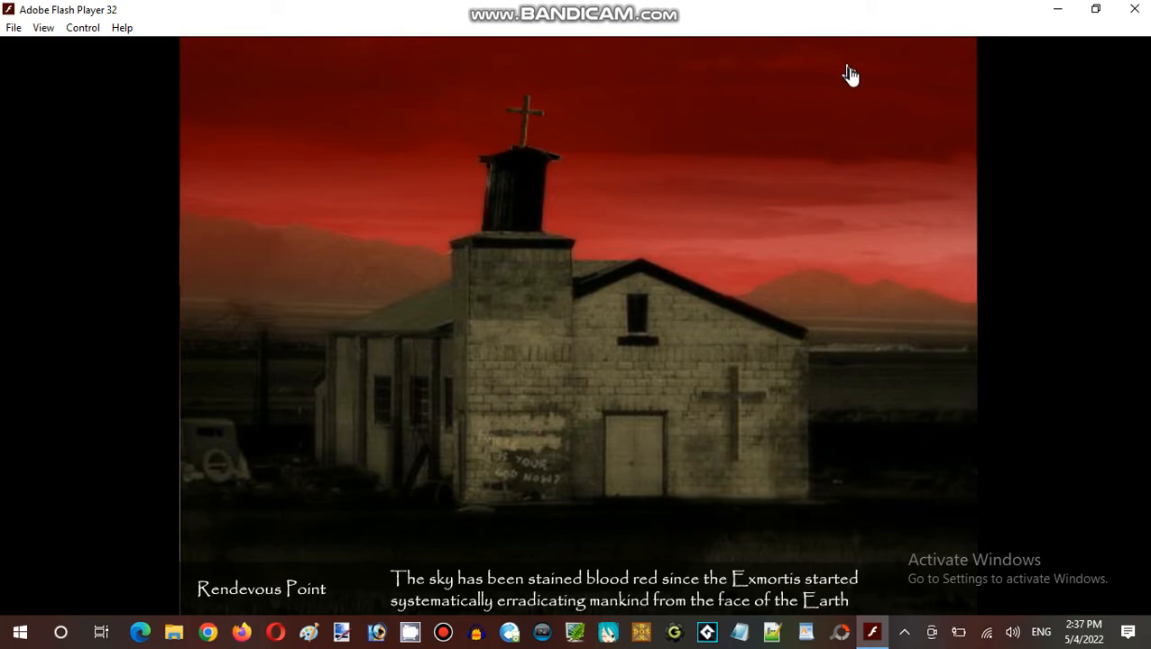
mouse_move(927, 166)
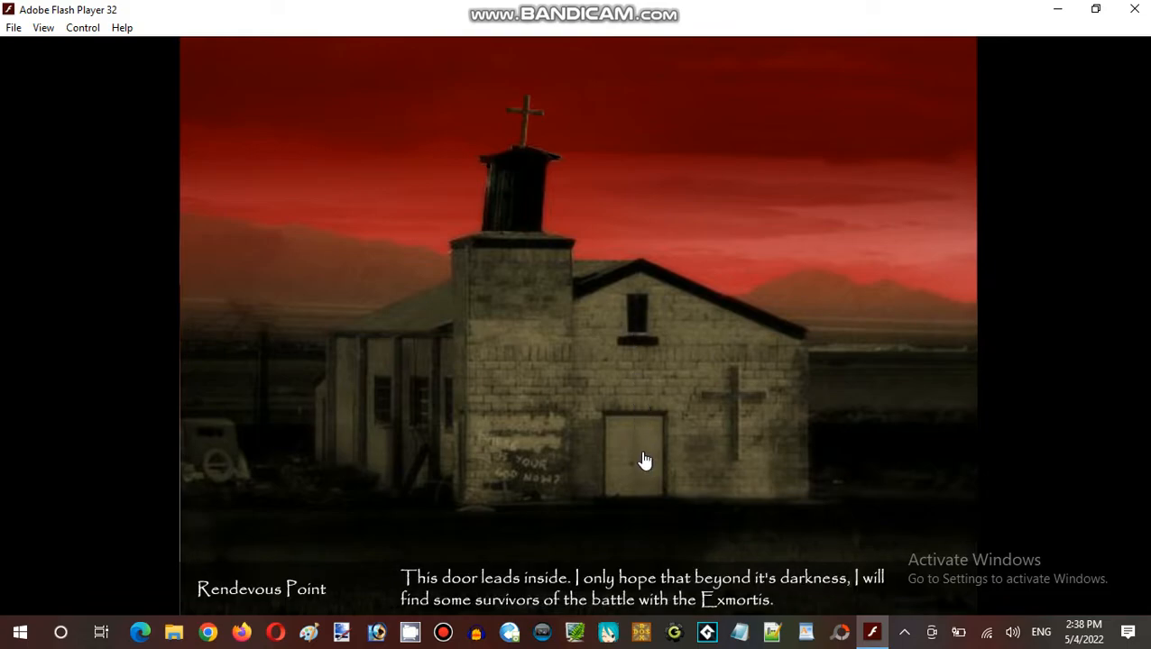
Enter the Rural Church through its front door, revealing bloody footprints between pews
click(645, 460)
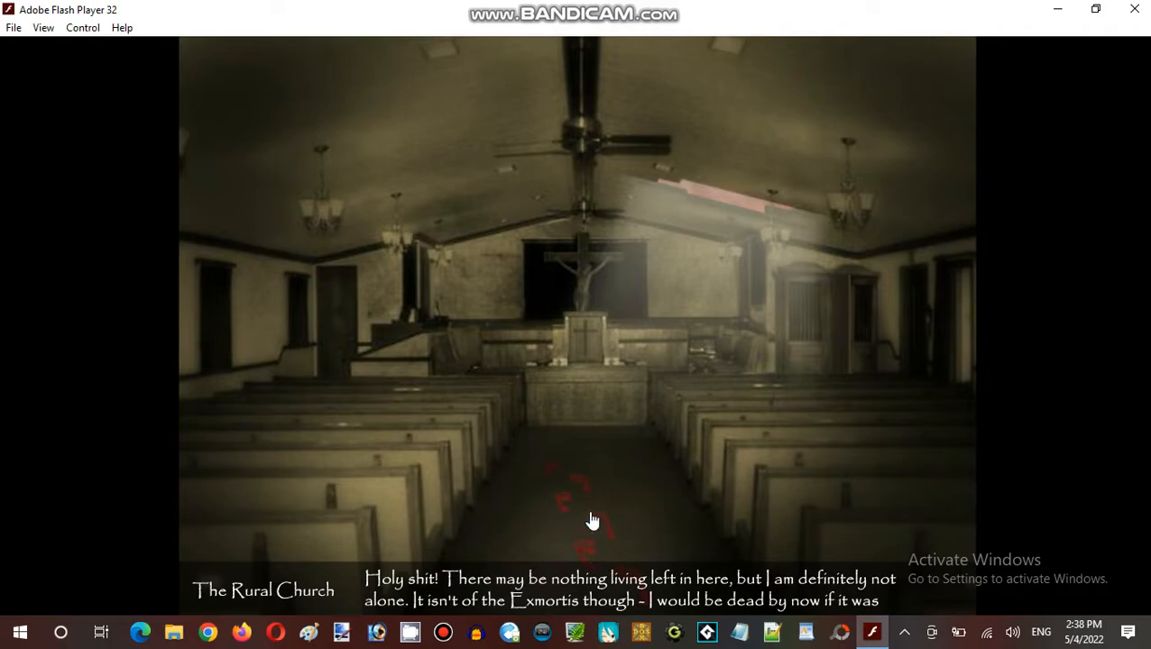
mouse_move(588, 491)
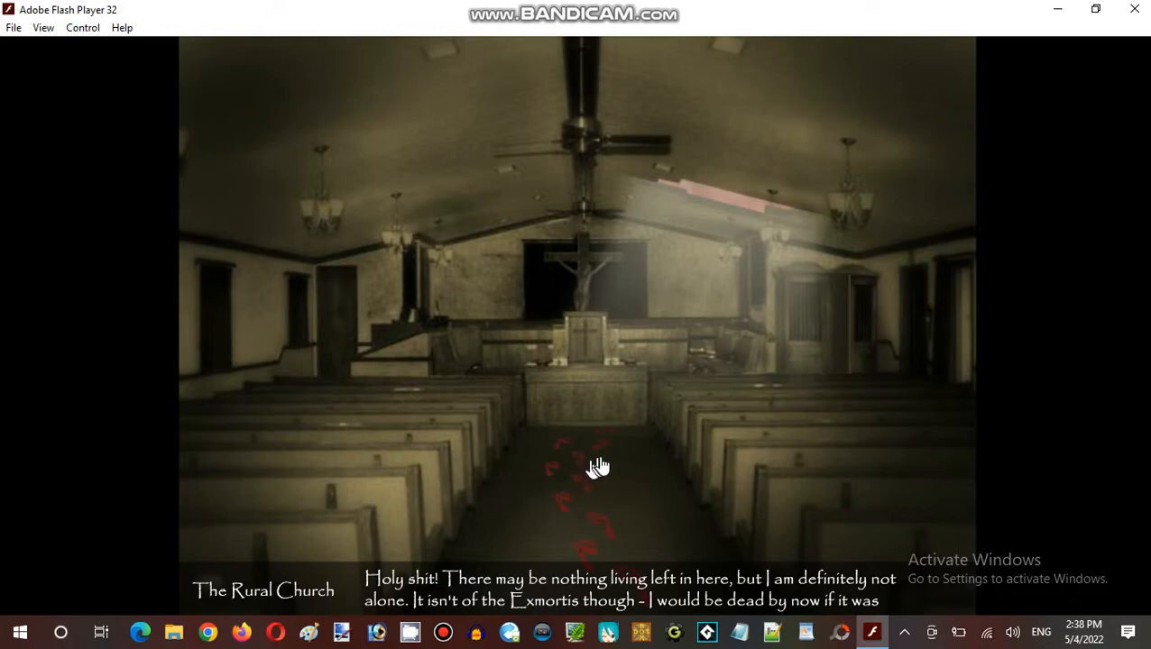
mouse_move(642, 451)
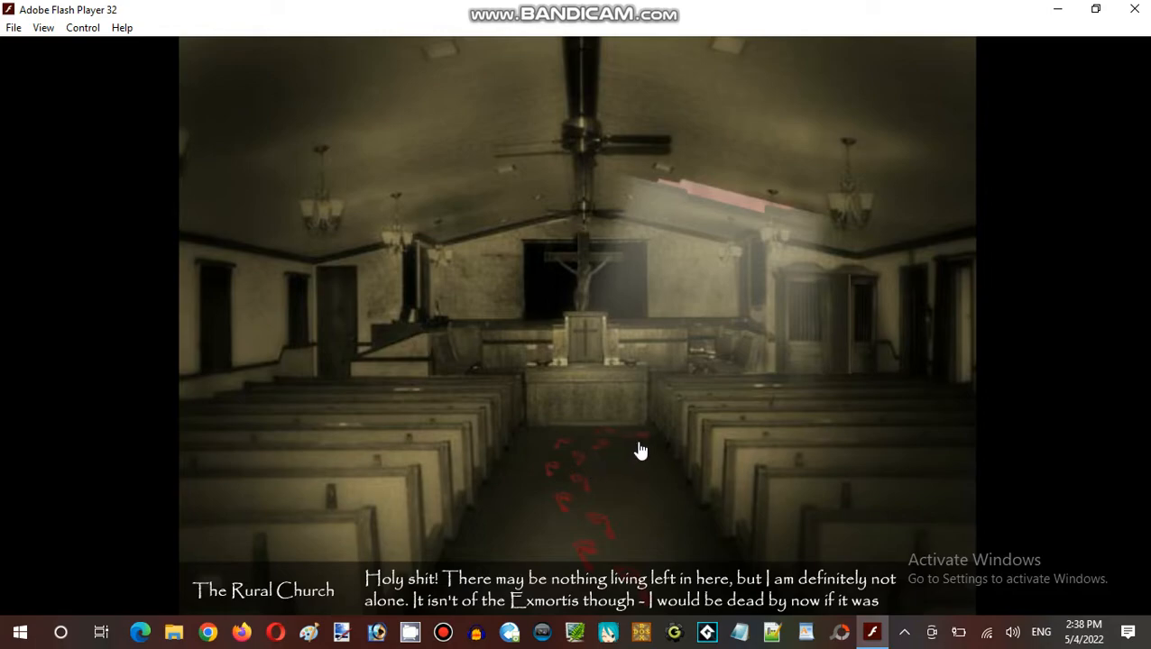
mouse_move(615, 457)
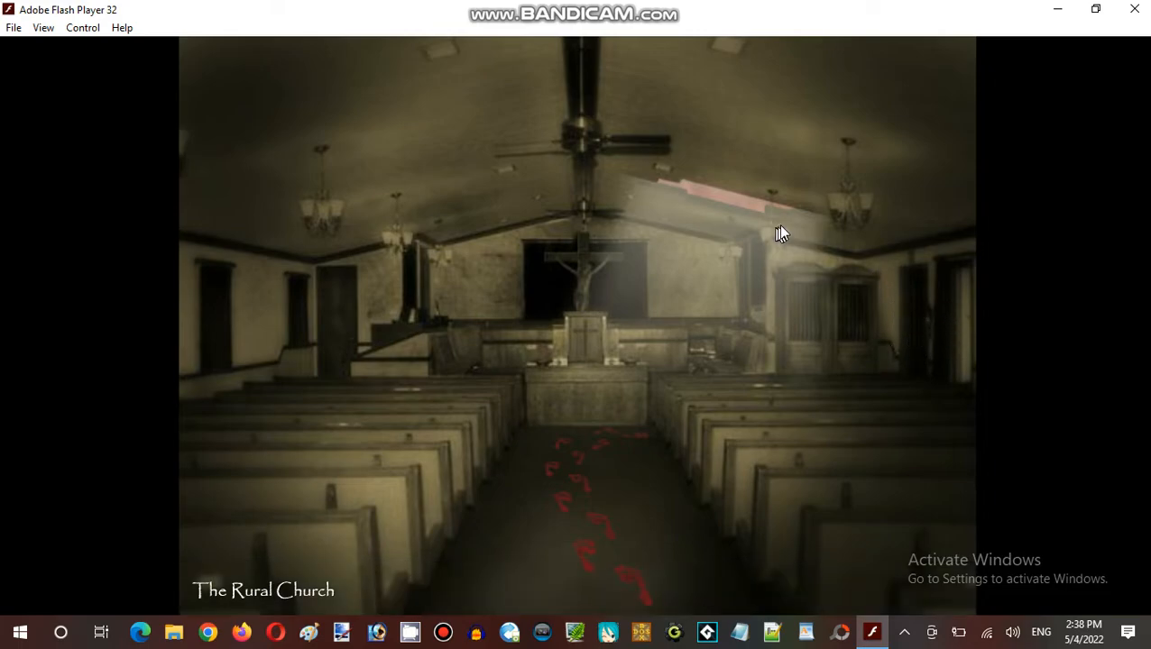
mouse_move(717, 212)
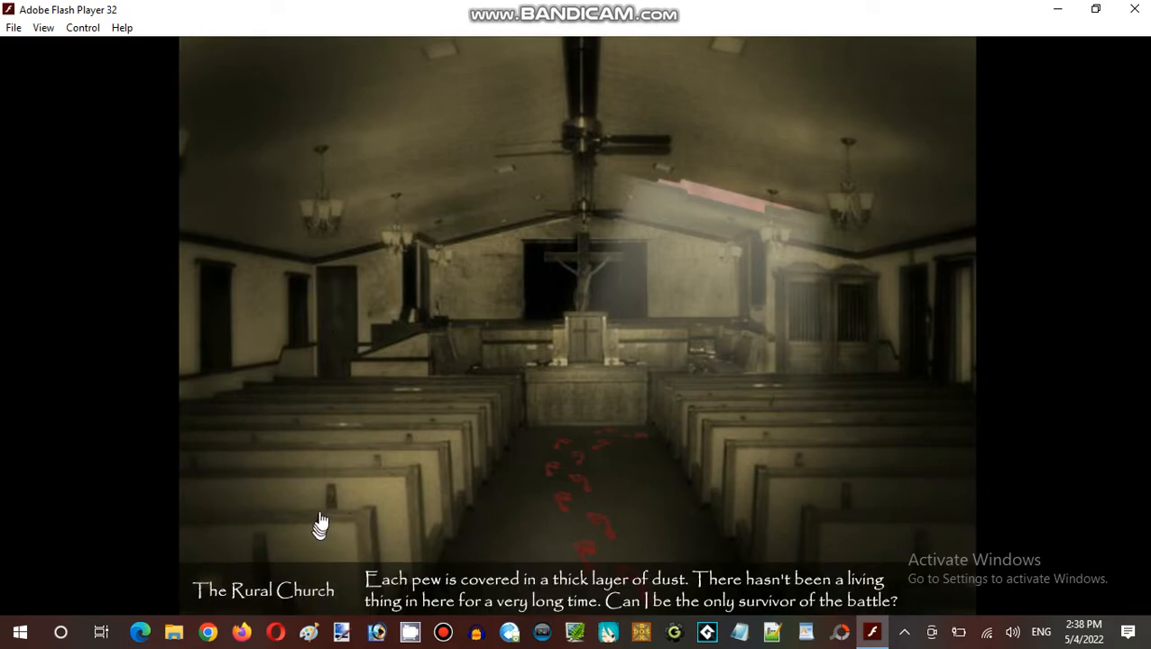
mouse_move(489, 461)
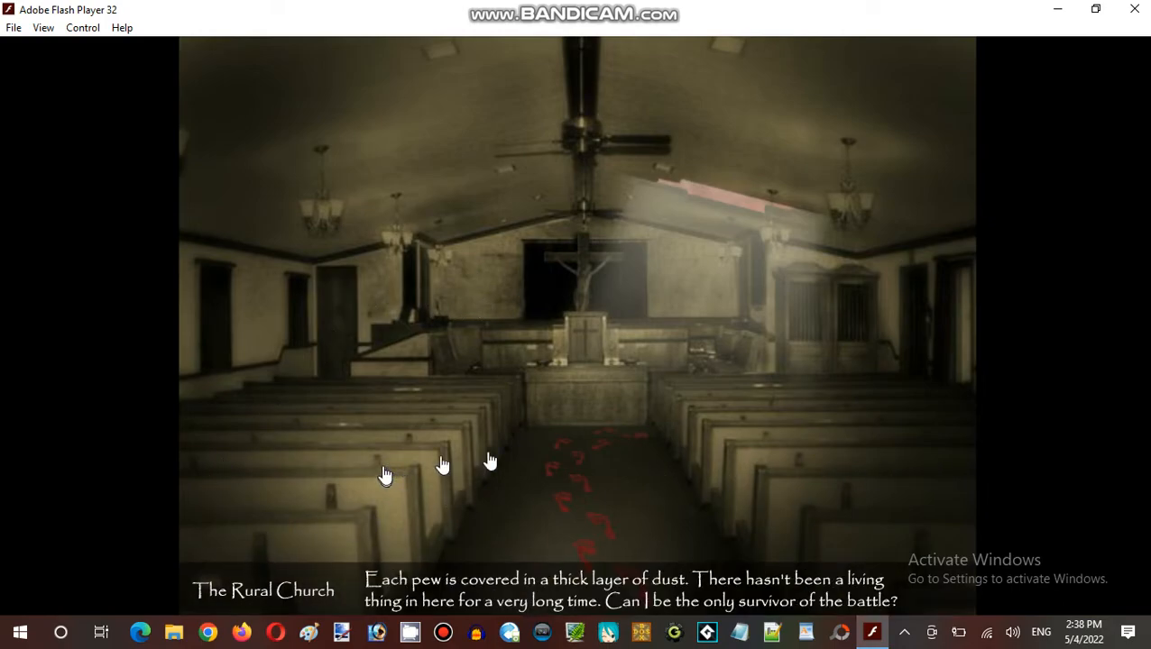
Enter the confessional, examine the crucifix, and talk to the figure behind the window
click(573, 331)
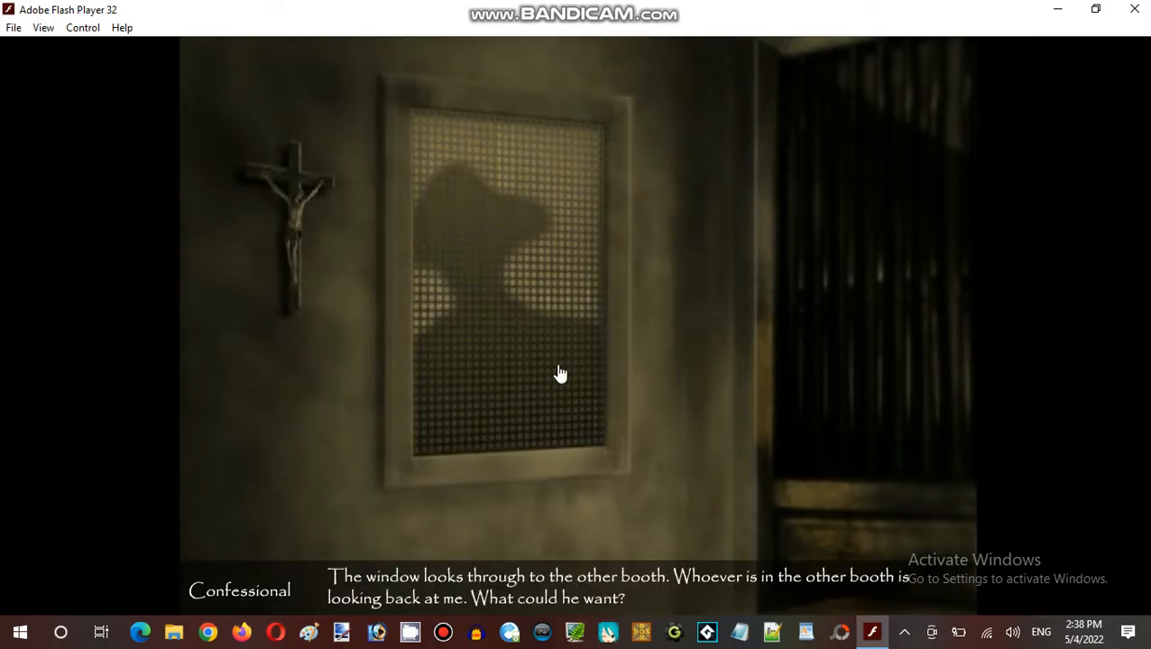
mouse_move(513, 313)
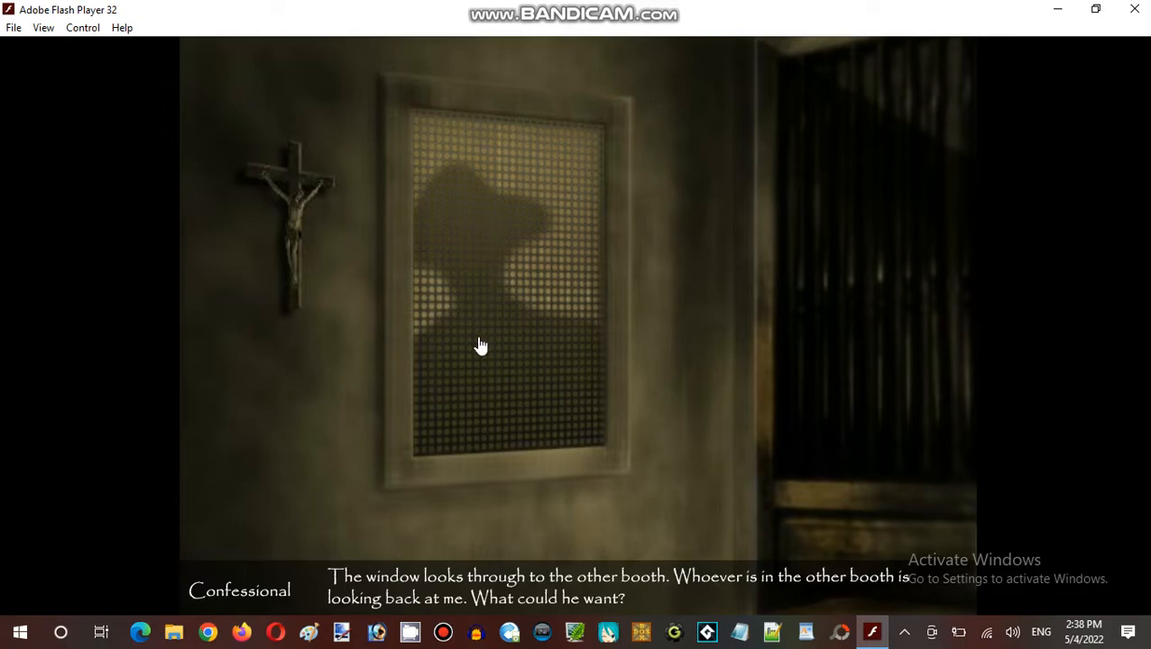
click(289, 226)
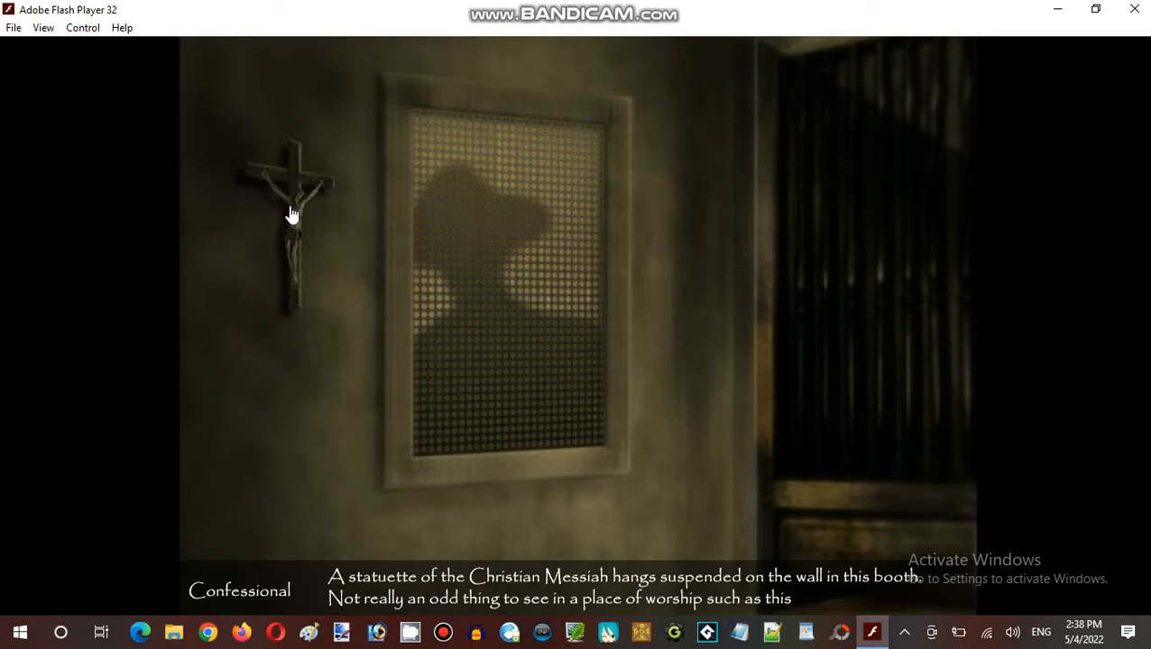
mouse_move(306, 244)
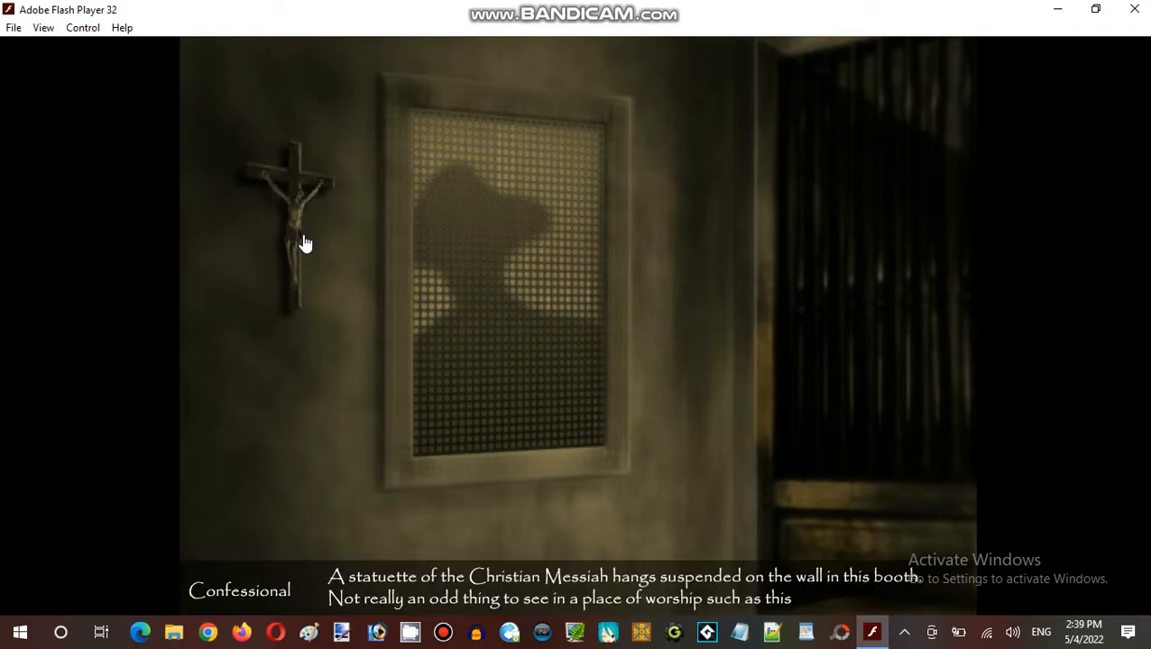
click(515, 341)
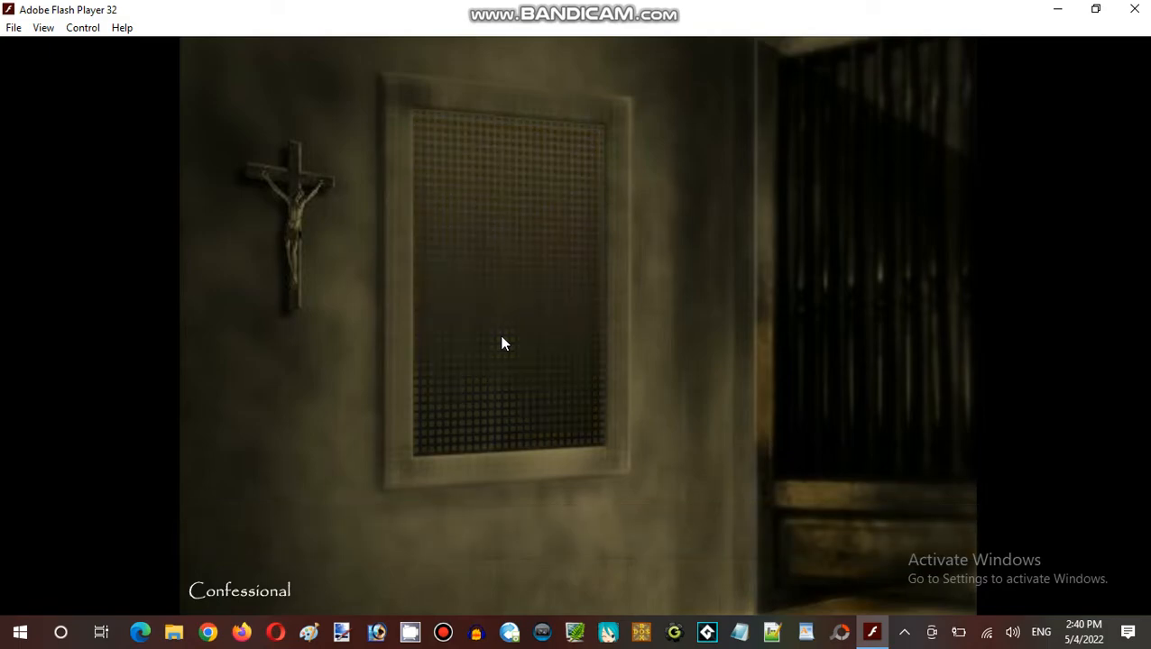
Look through the empty booth window to read the Other Confessional's journal
click(503, 343)
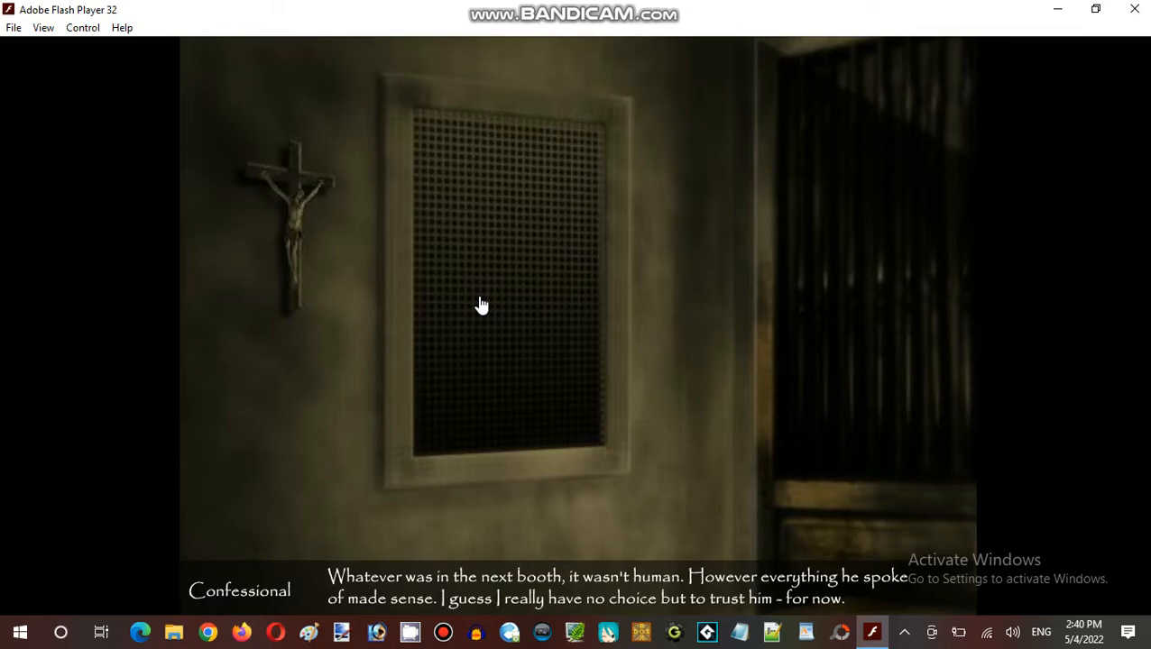
mouse_move(501, 244)
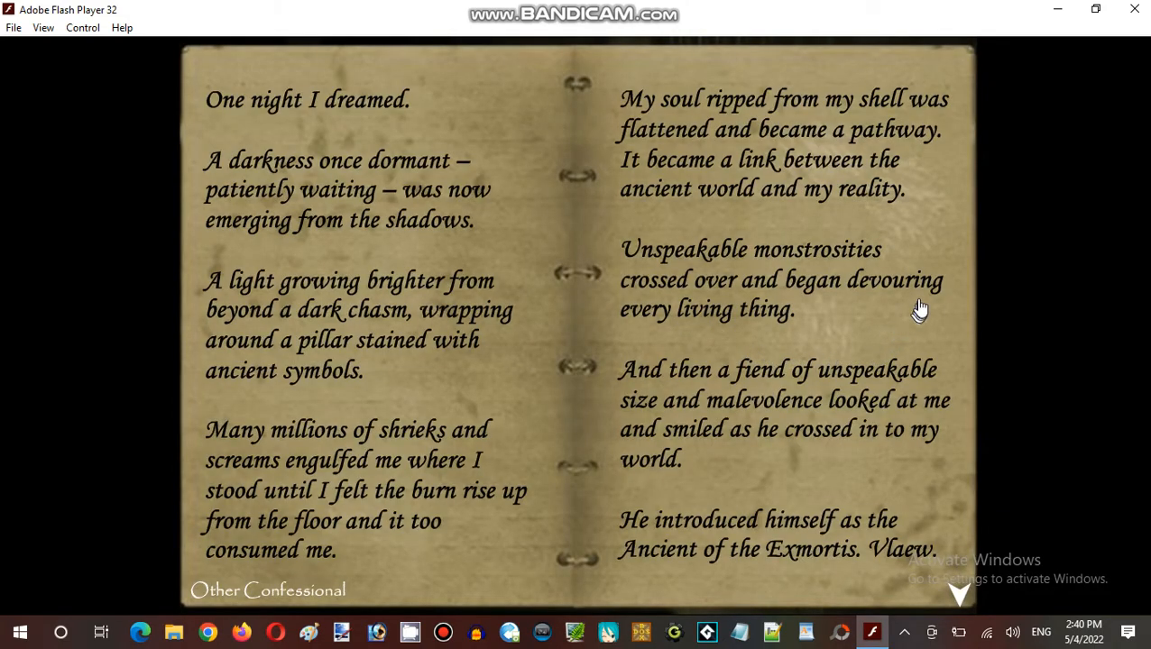
mouse_move(963, 332)
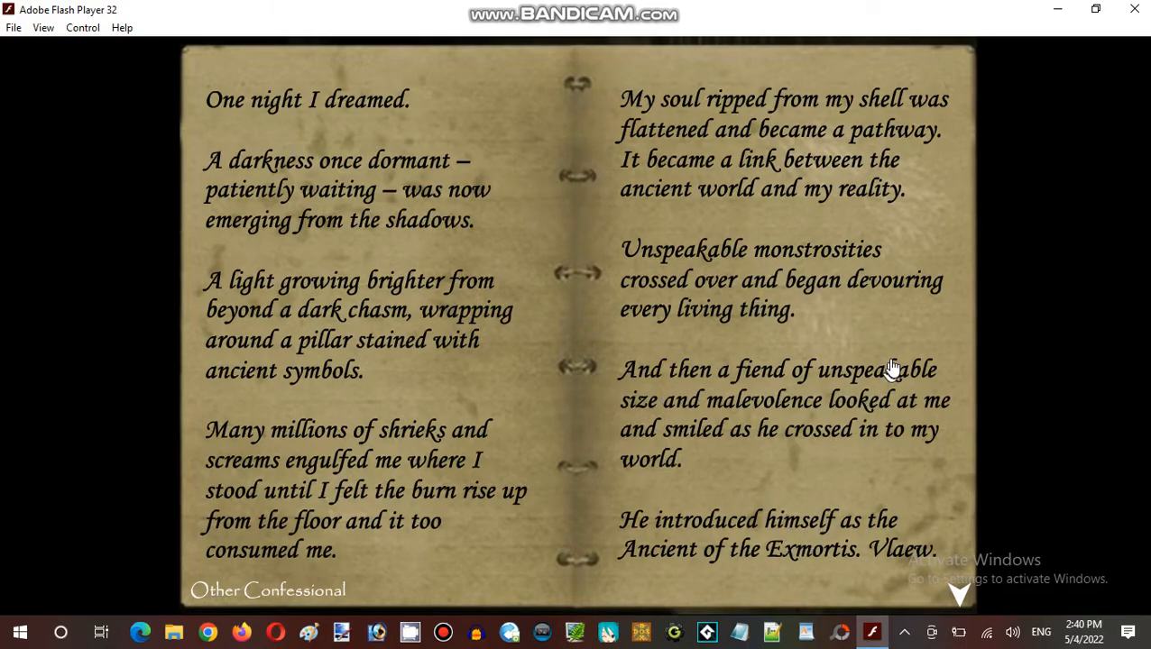
mouse_move(918, 262)
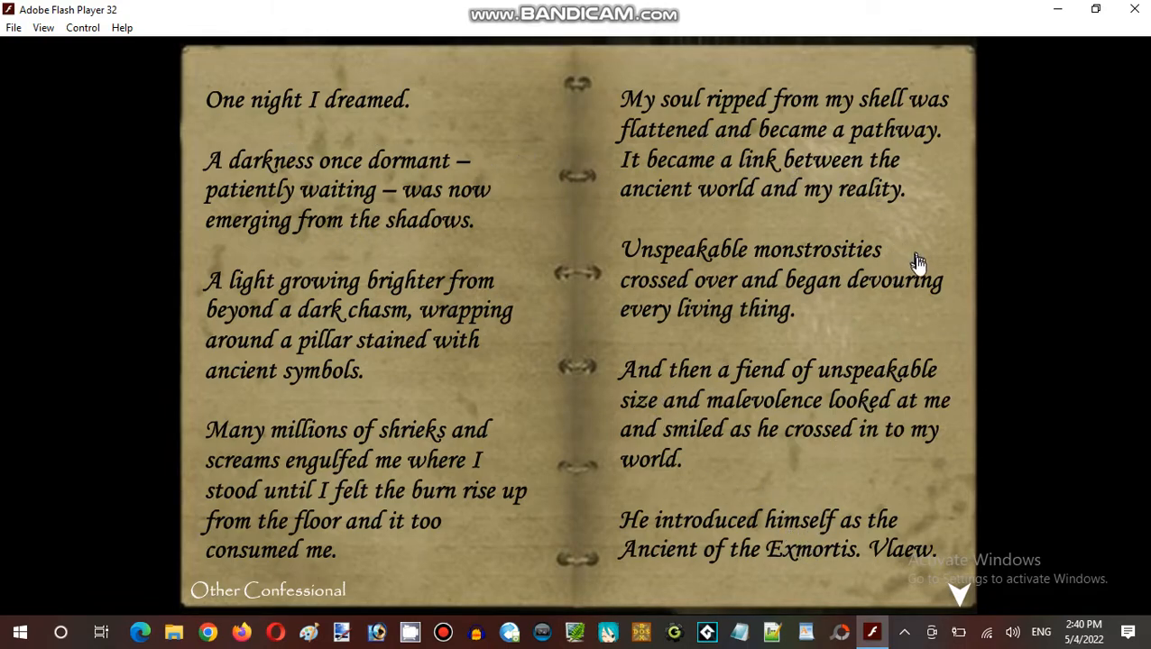
mouse_move(951, 336)
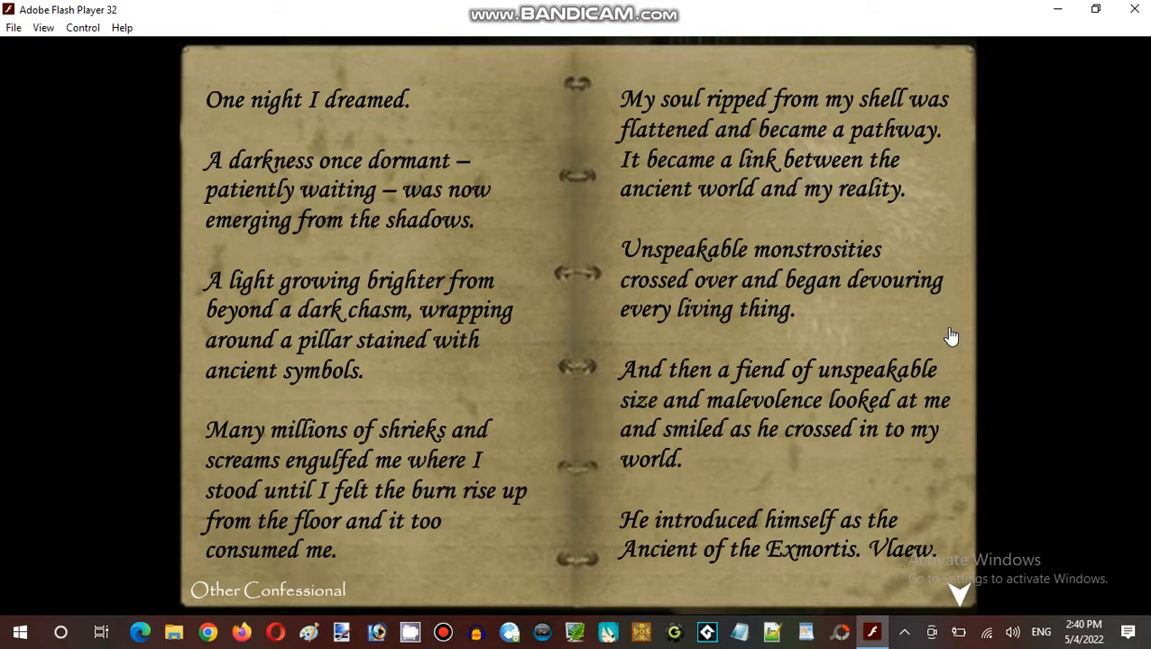
mouse_move(961, 327)
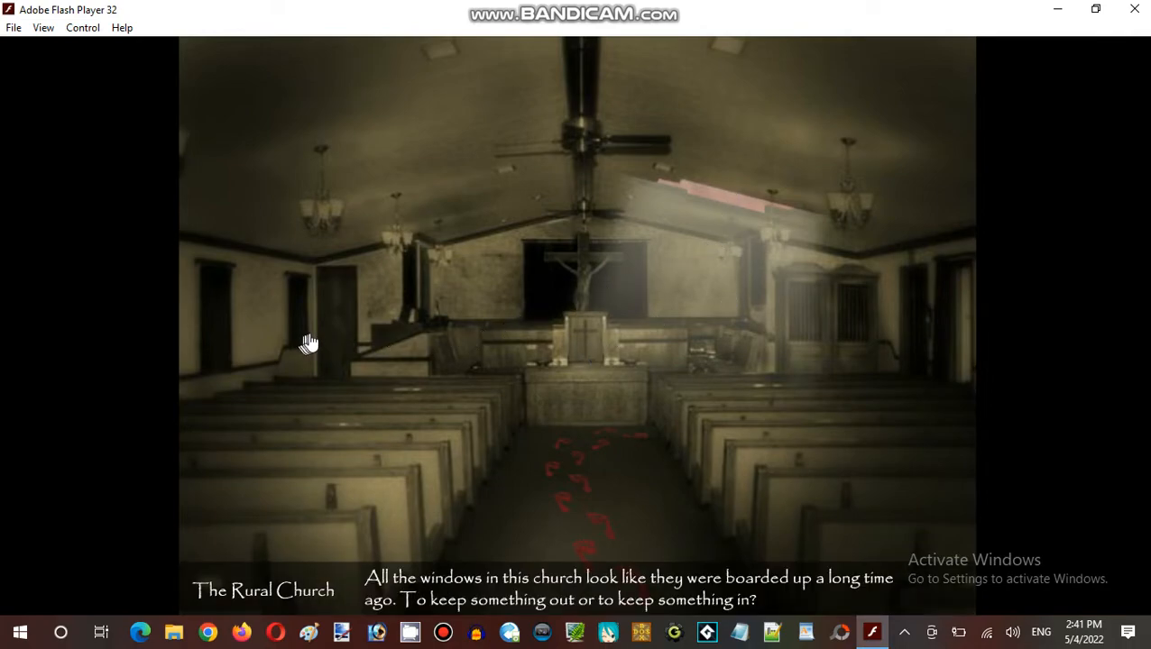
Exit through the church's left side door to the Church Rear
click(310, 343)
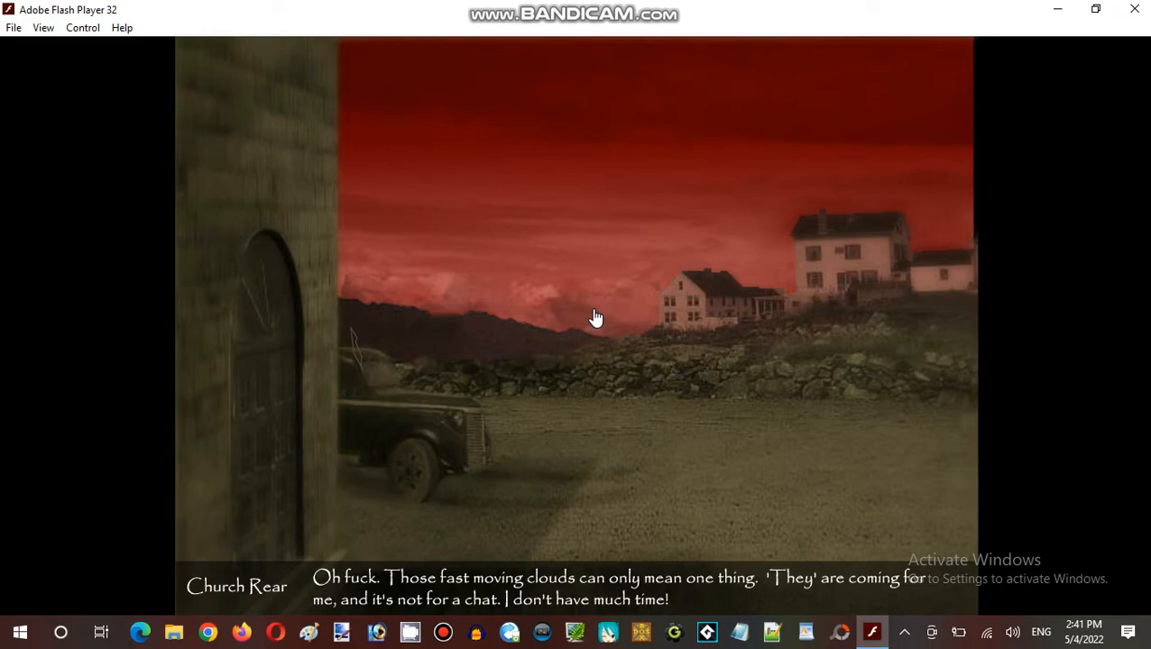
mouse_move(555, 316)
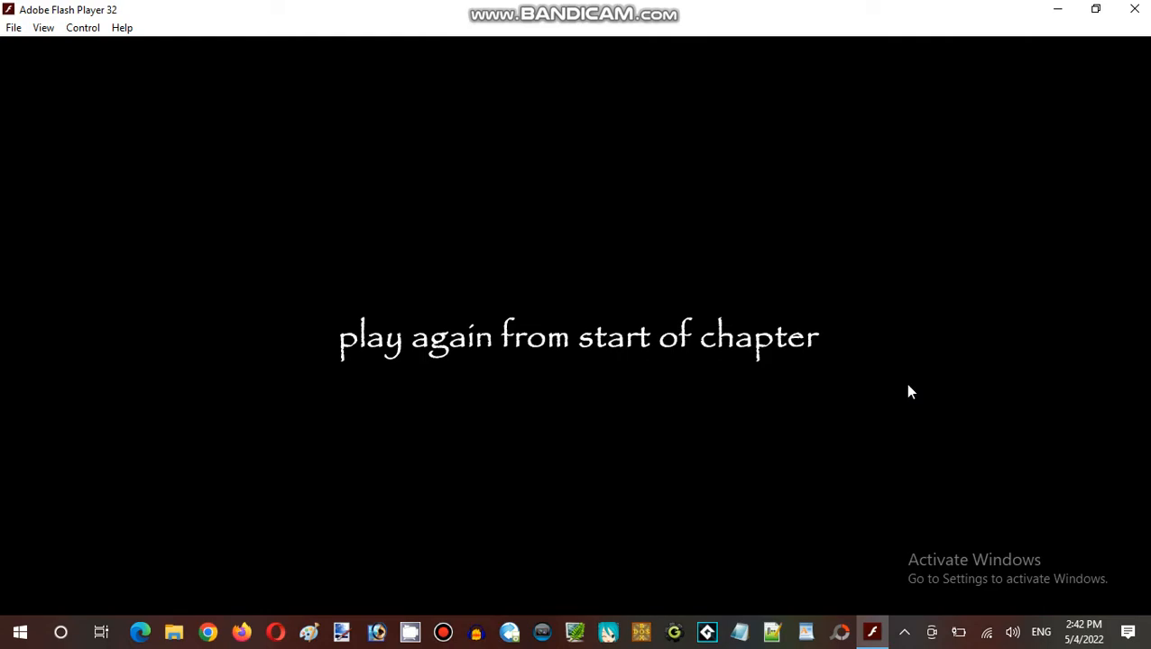
mouse_move(899, 278)
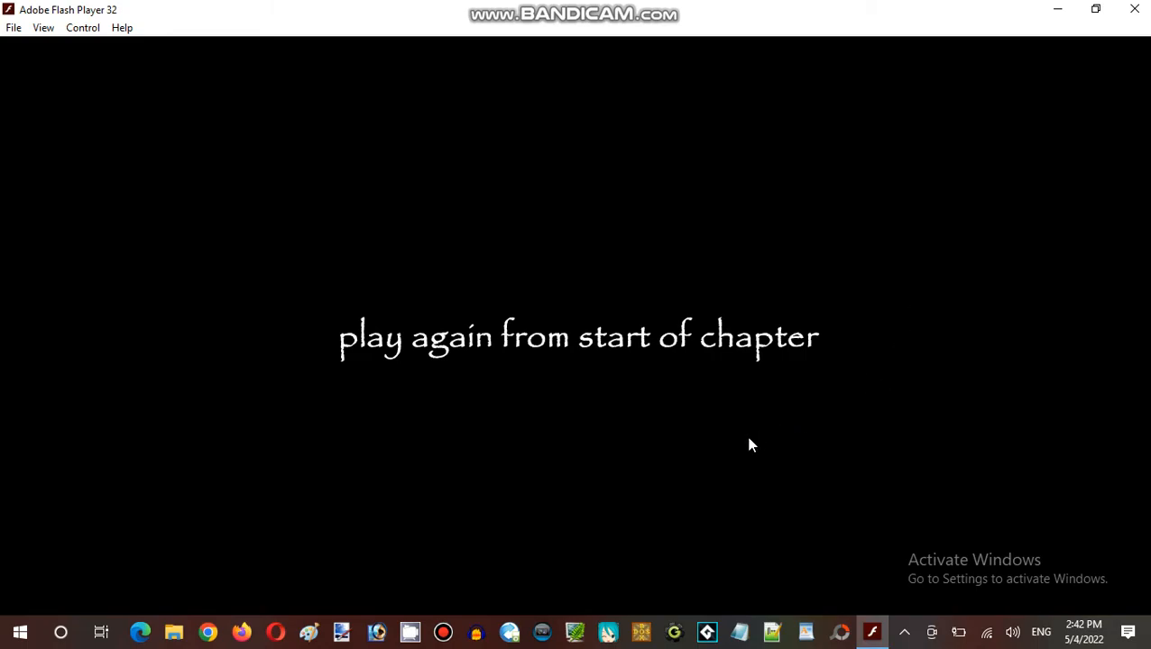
mouse_move(714, 462)
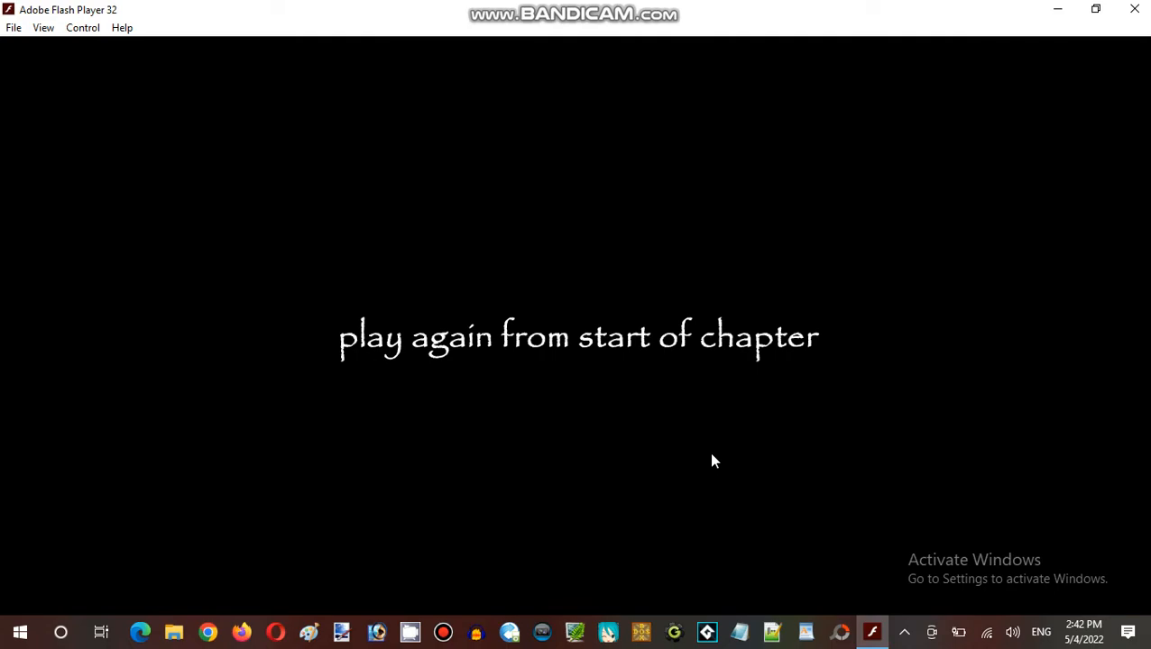
mouse_move(708, 462)
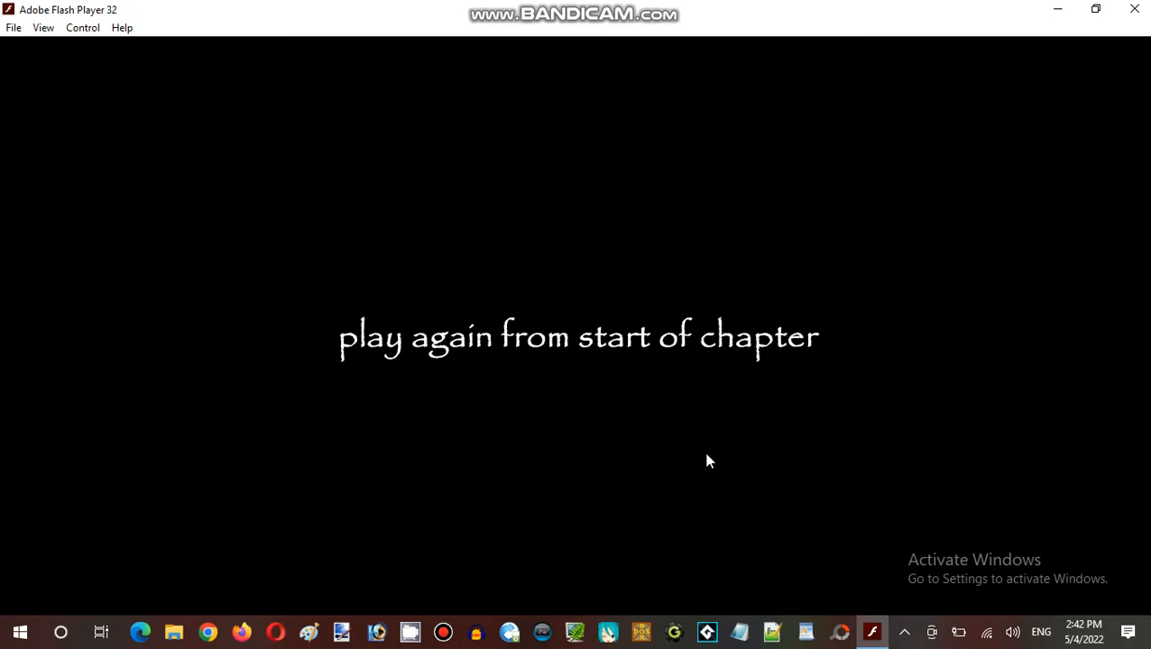
mouse_move(633, 455)
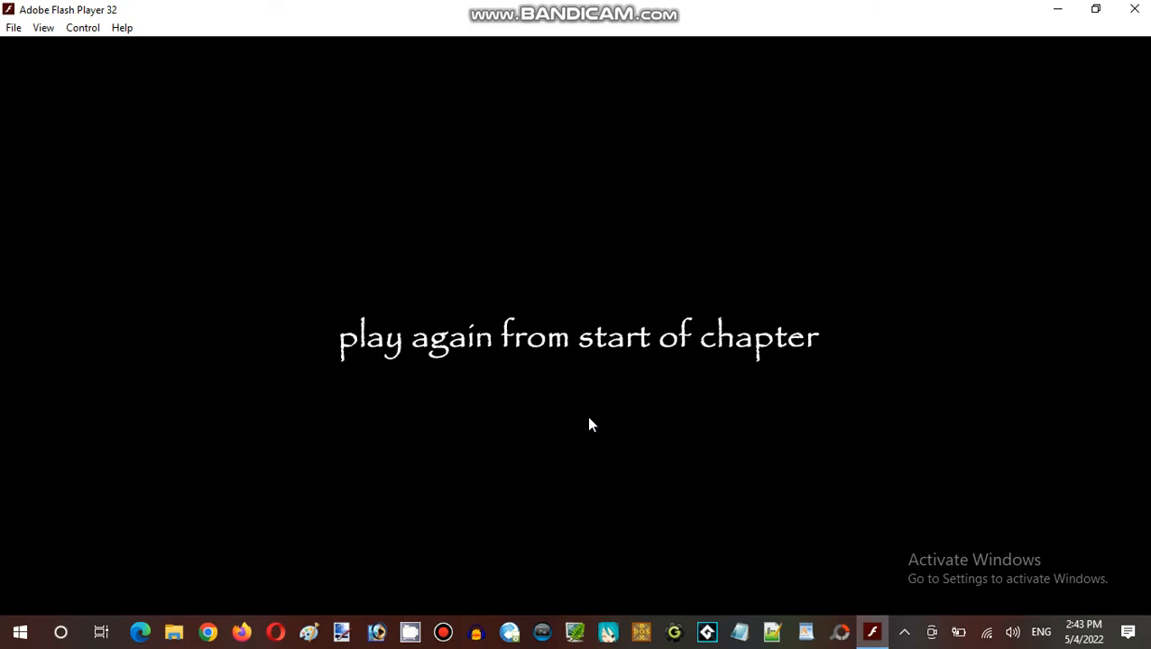
mouse_move(564, 496)
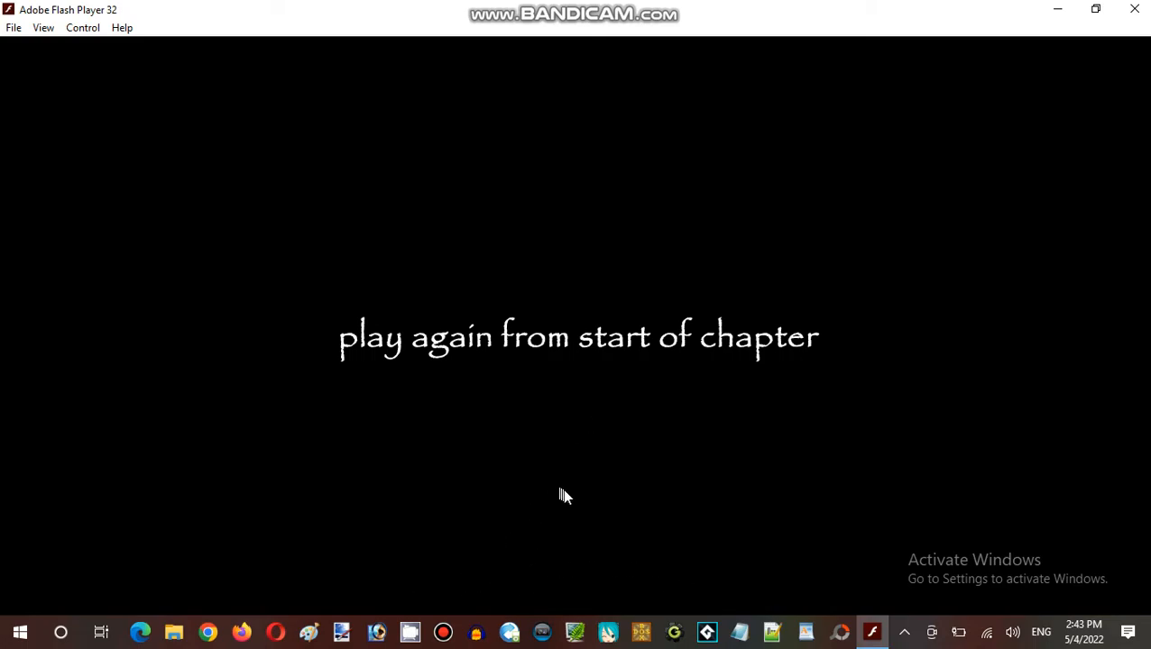
mouse_move(600, 463)
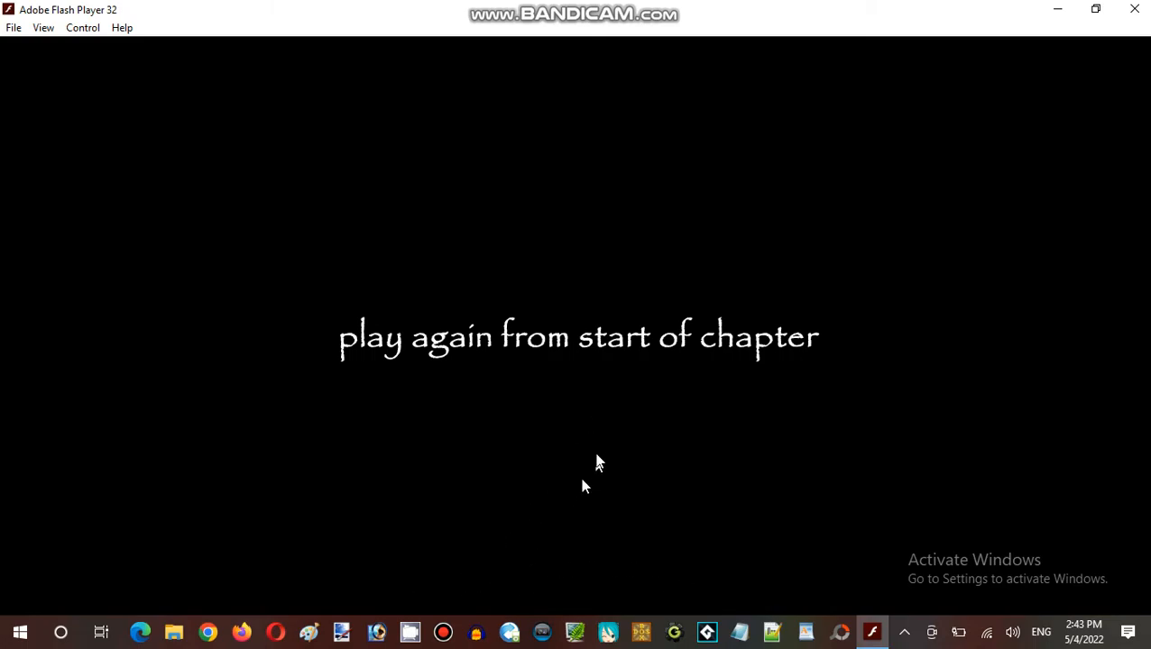
mouse_move(591, 428)
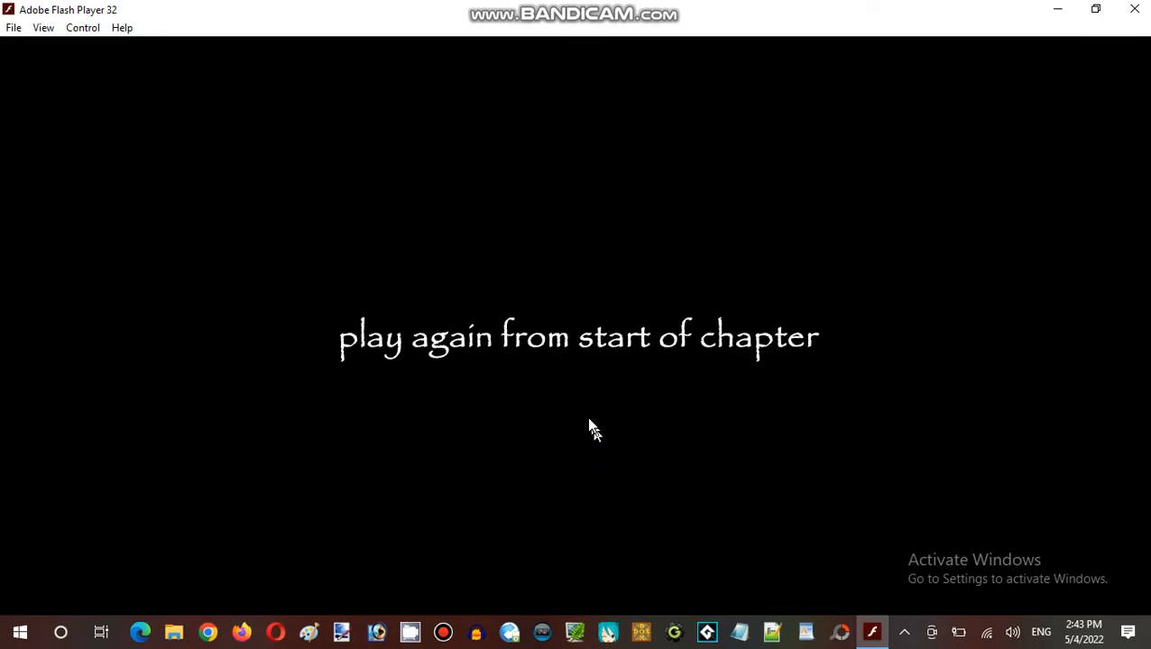
mouse_move(589, 425)
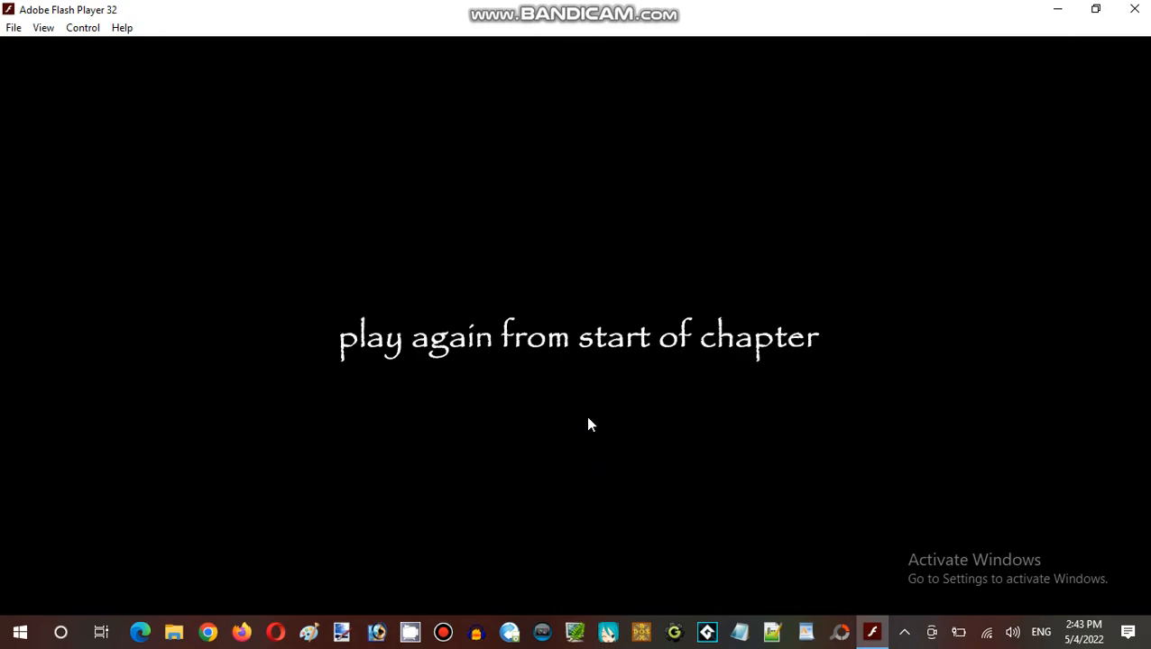
mouse_move(602, 354)
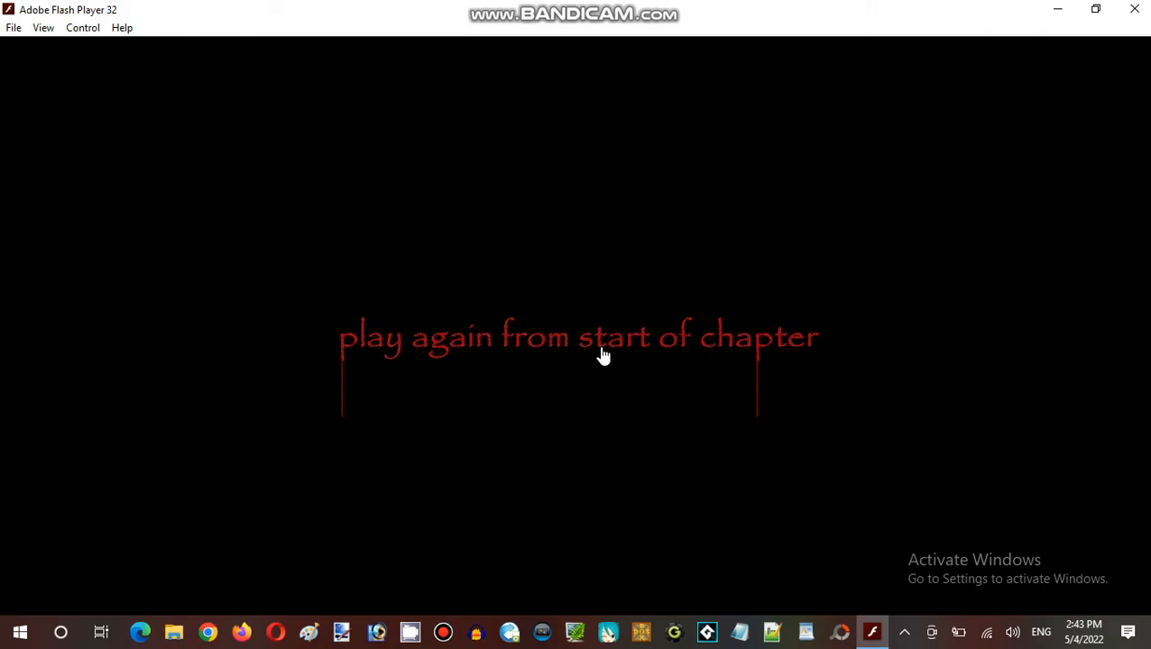
Play again from the start of the chapter to reach Lochear Fields Ranch
click(602, 338)
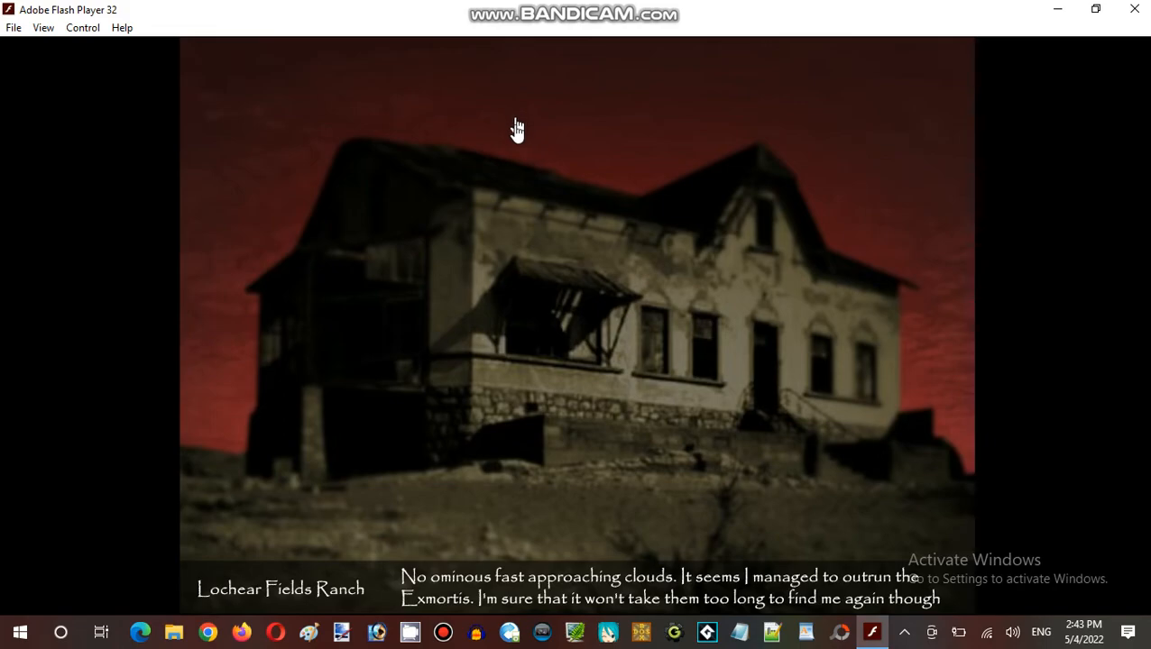
mouse_move(552, 130)
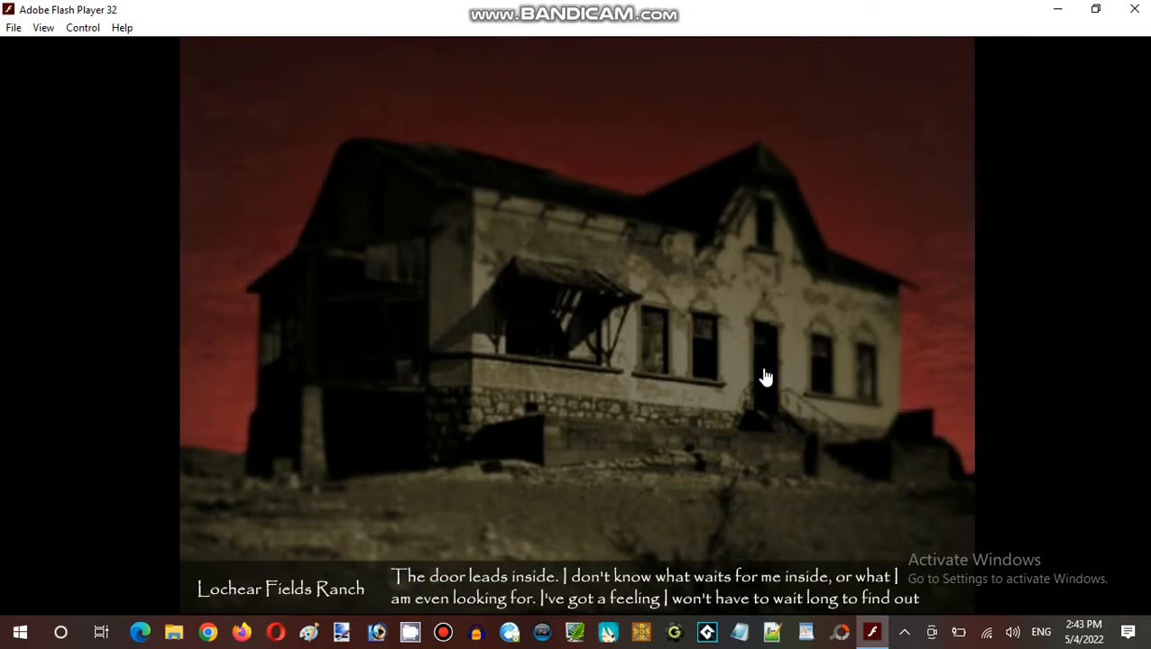
Go inside the ranch lobby, examine the fallen man-and-girl portrait, then move on
click(765, 376)
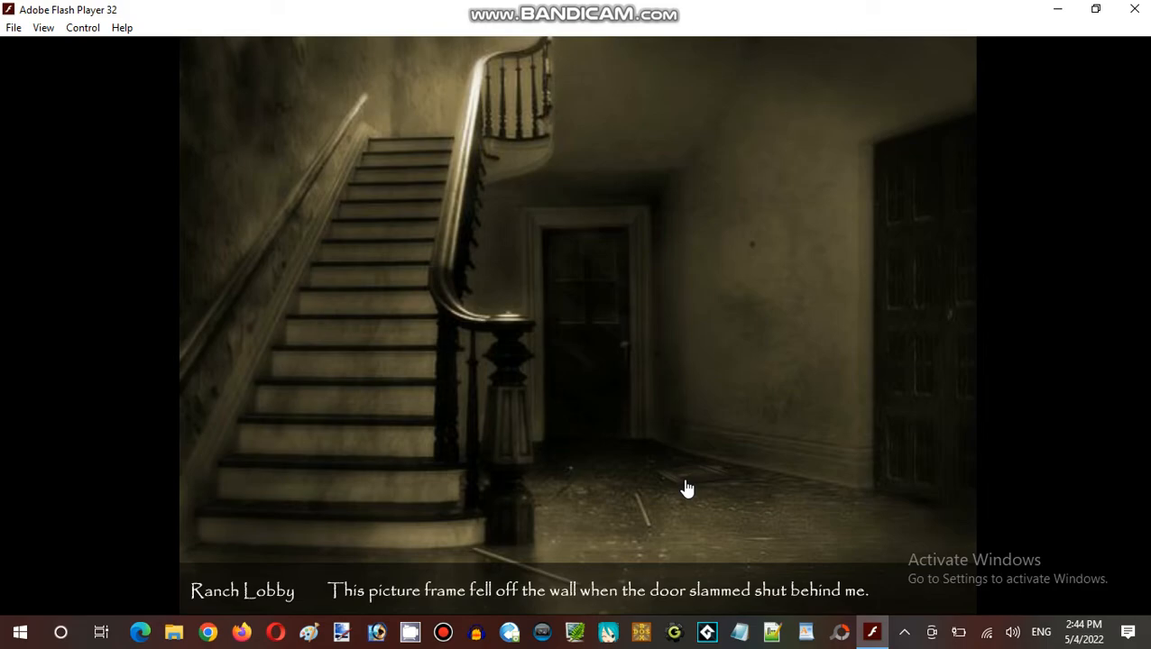
click(687, 487)
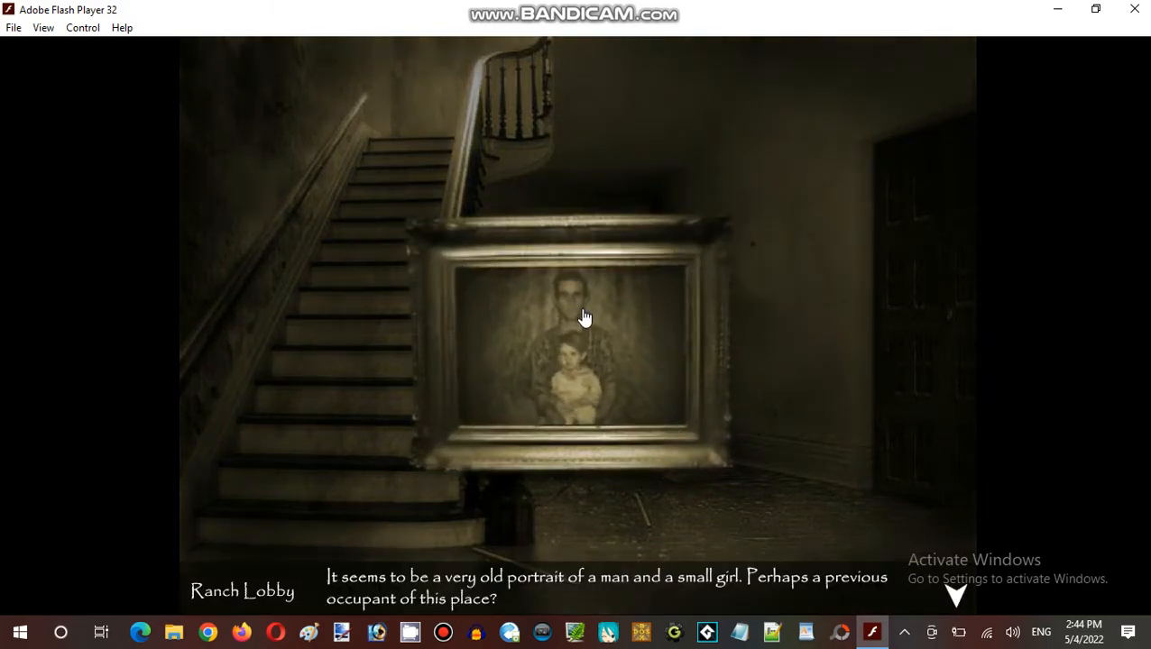
mouse_move(611, 336)
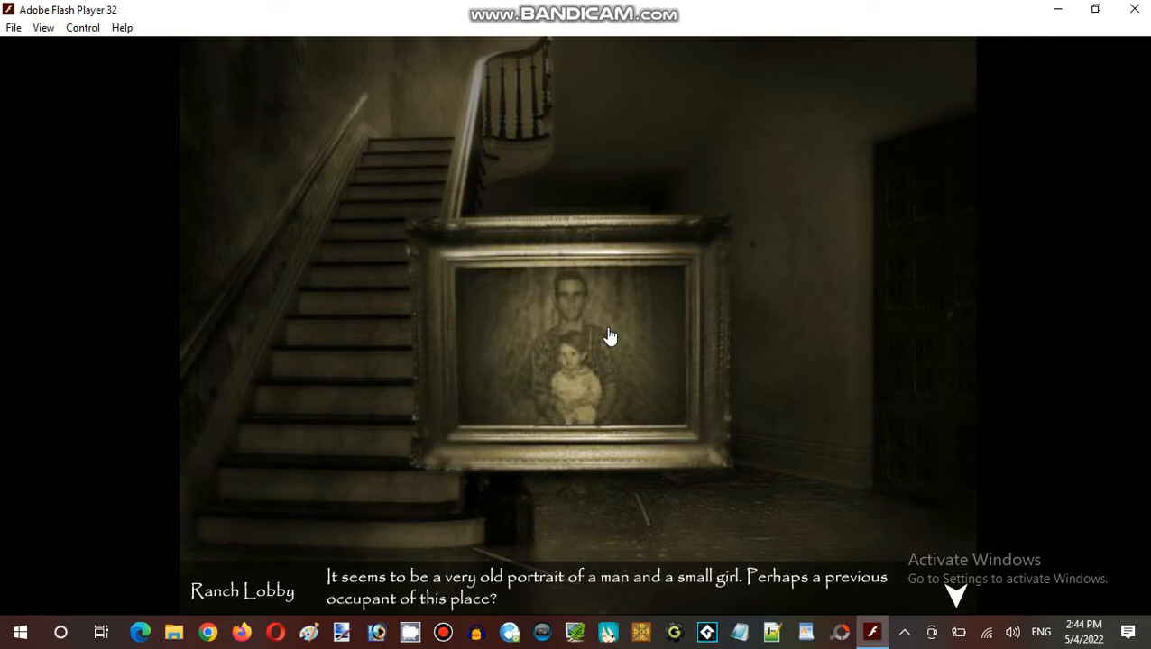
mouse_move(549, 388)
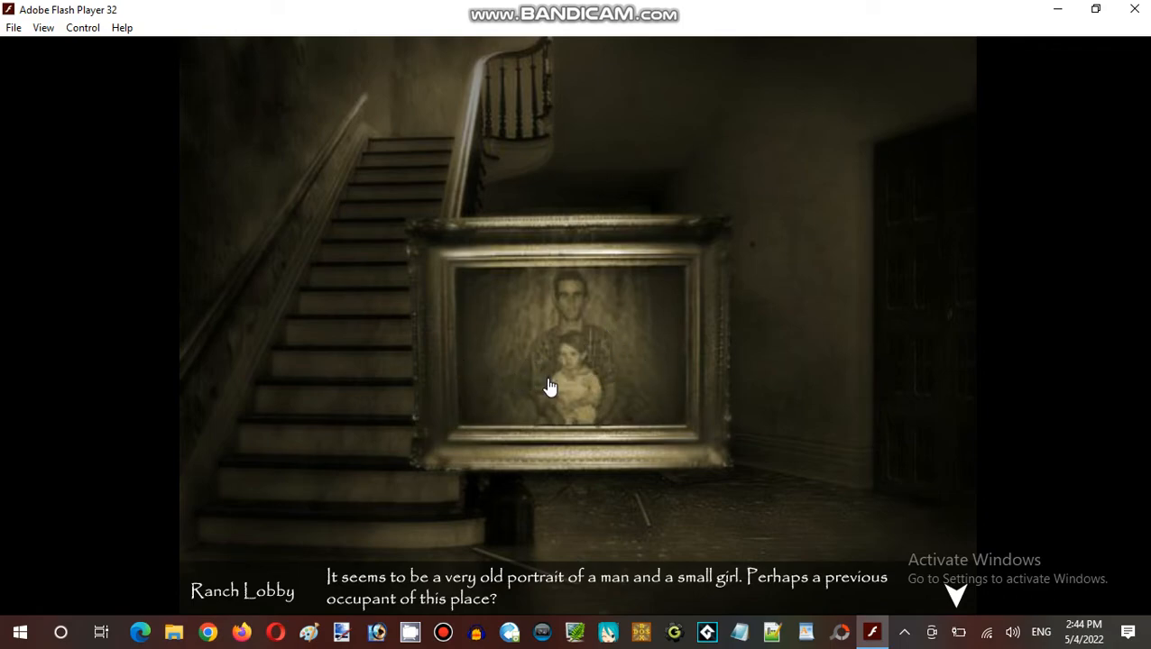
click(549, 386)
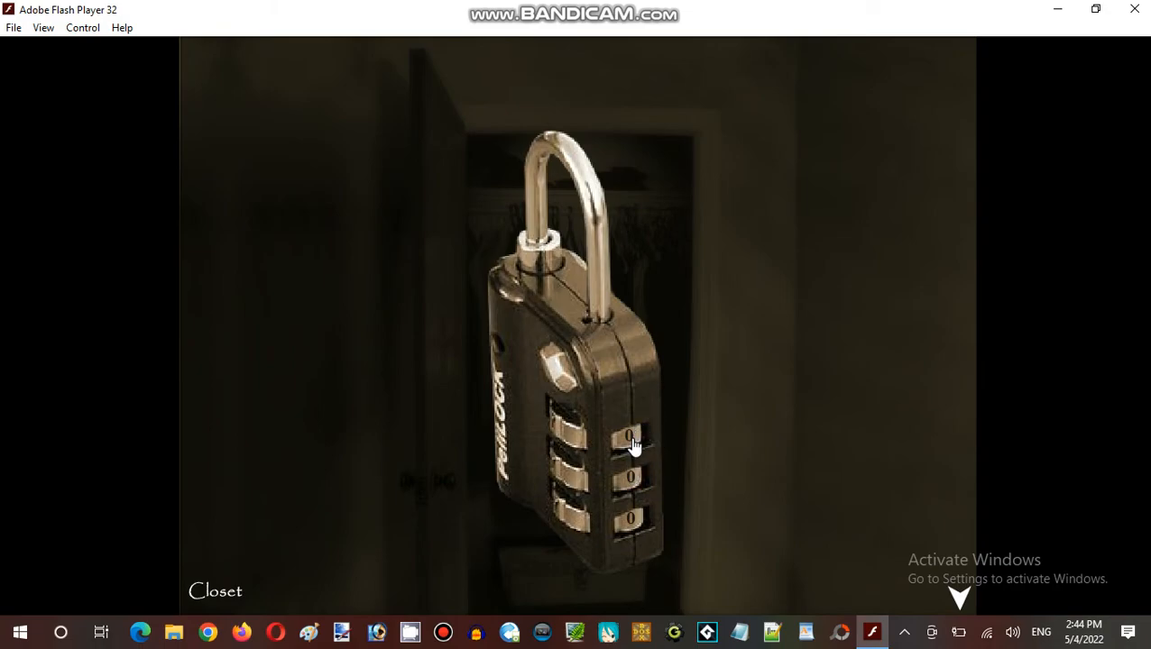
mouse_move(683, 497)
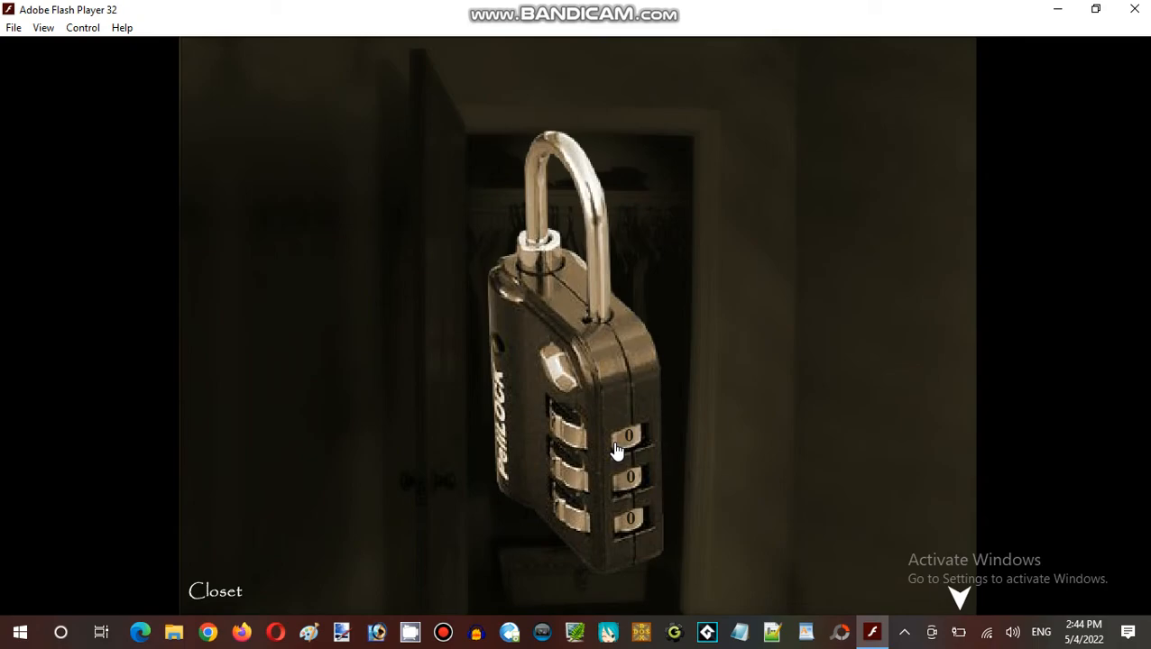
Turn the closet padlock dial, then leave after checking the tool case
click(628, 439)
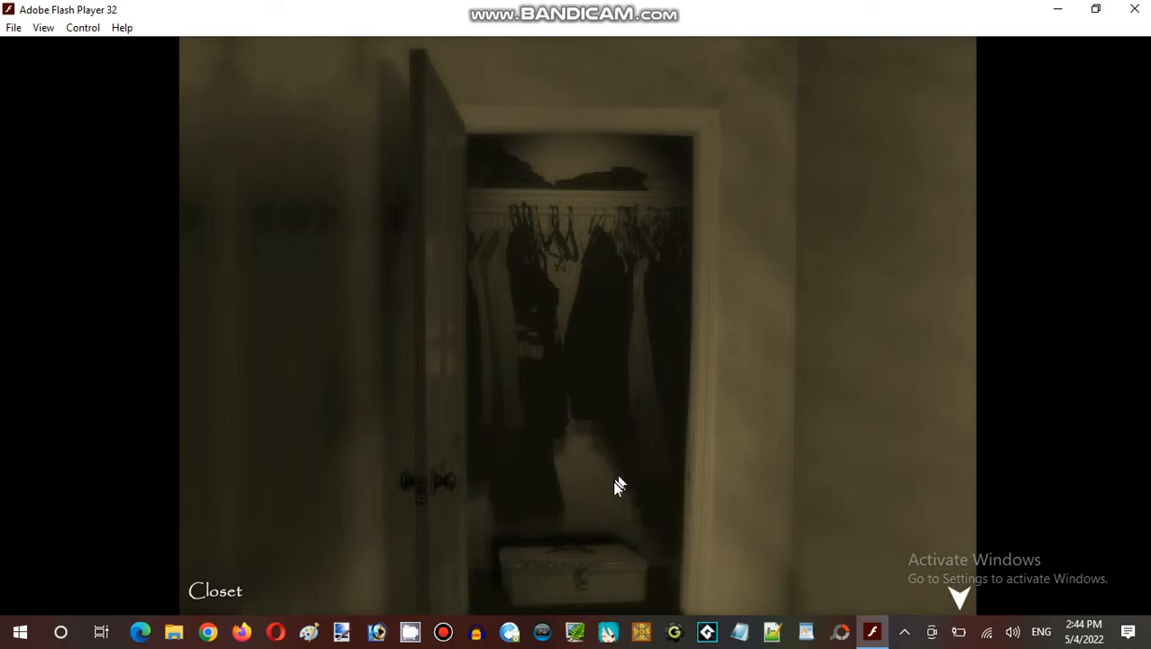
mouse_move(616, 492)
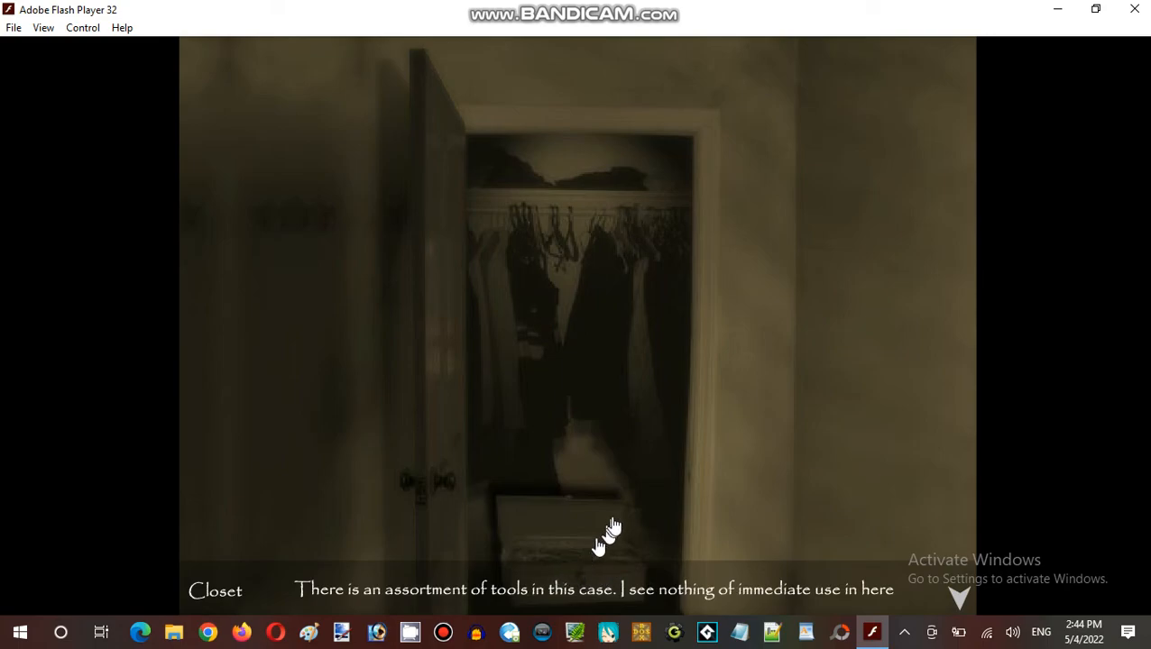
mouse_move(577, 570)
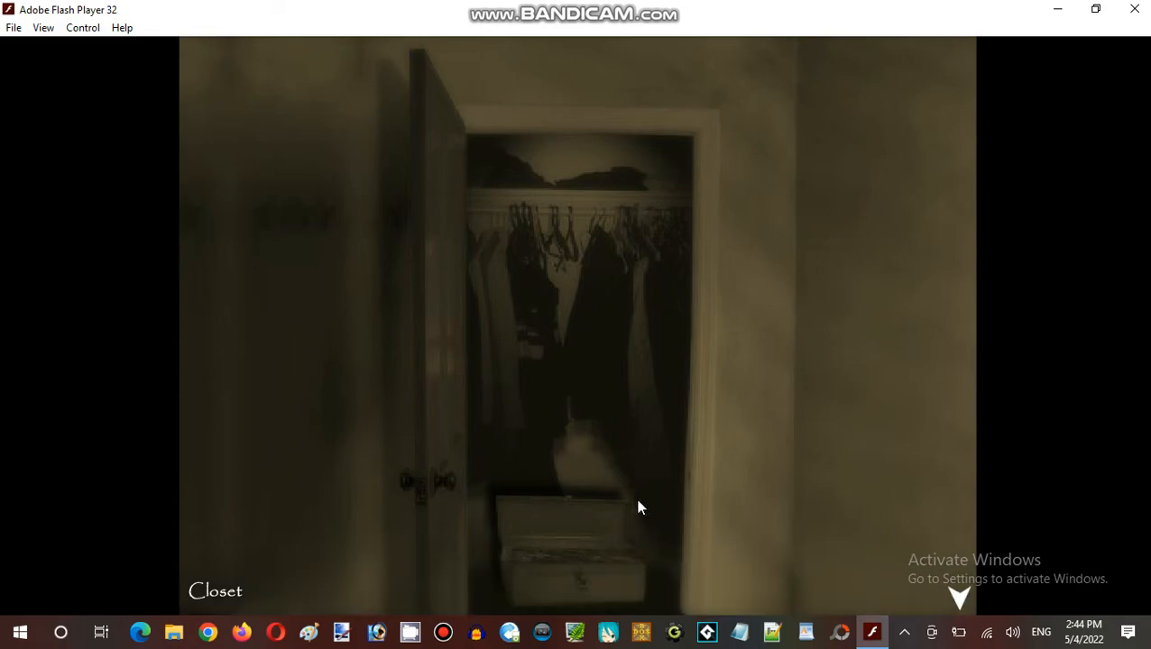
click(559, 541)
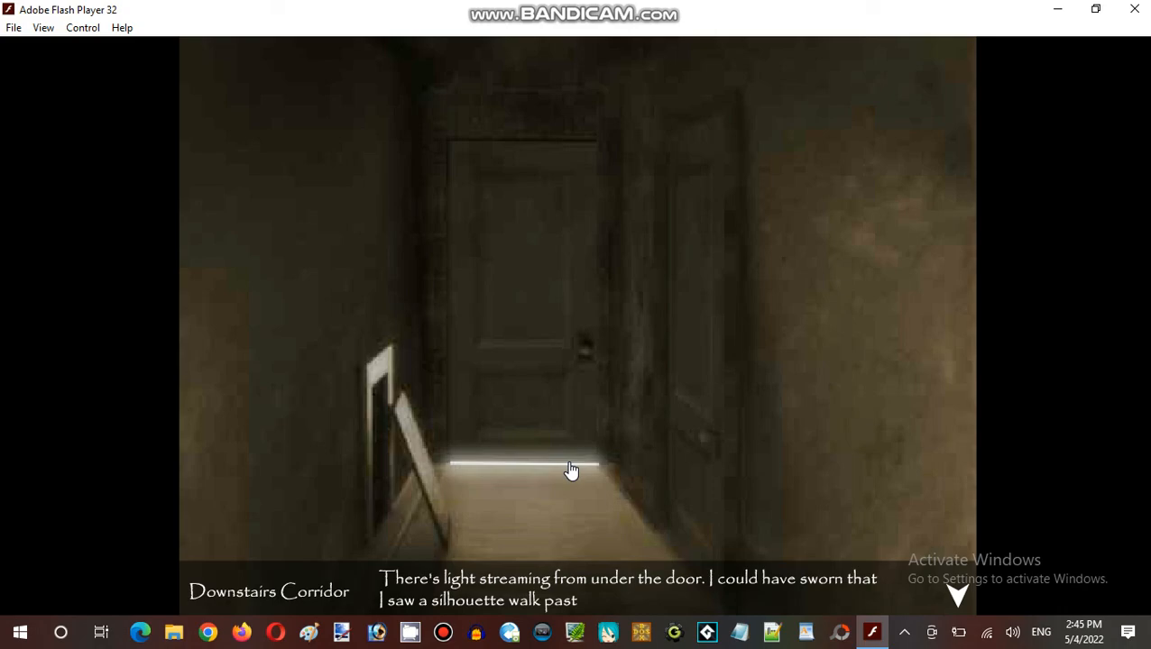
Go through the lit corridor door into the Living Room with the hanging corpse
click(571, 470)
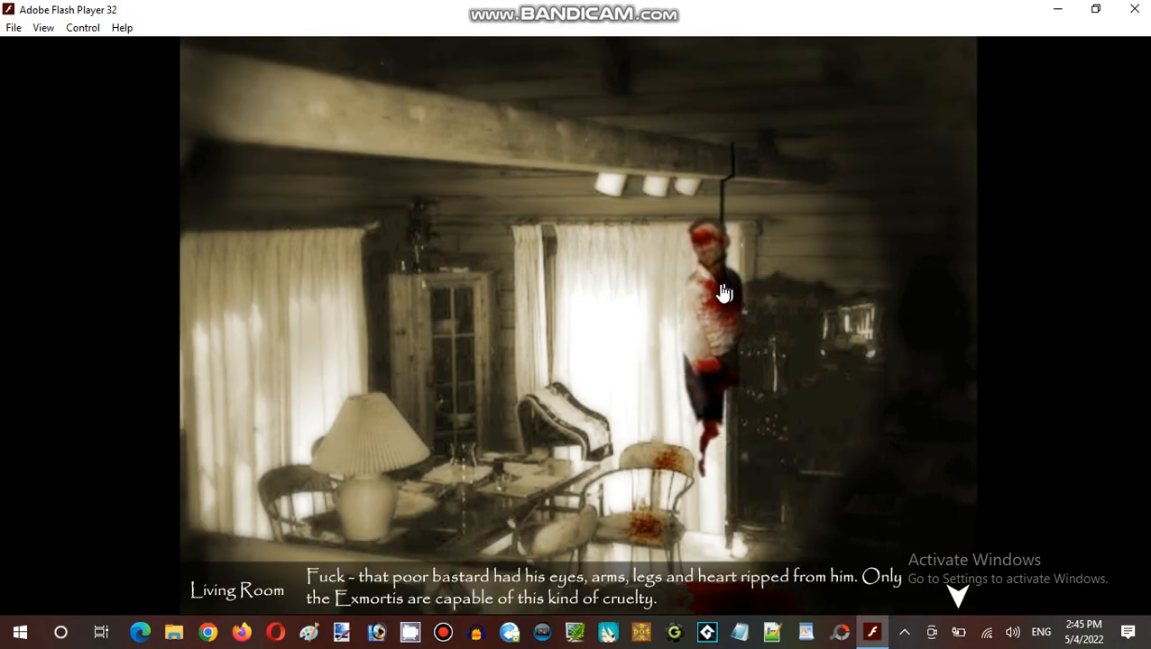